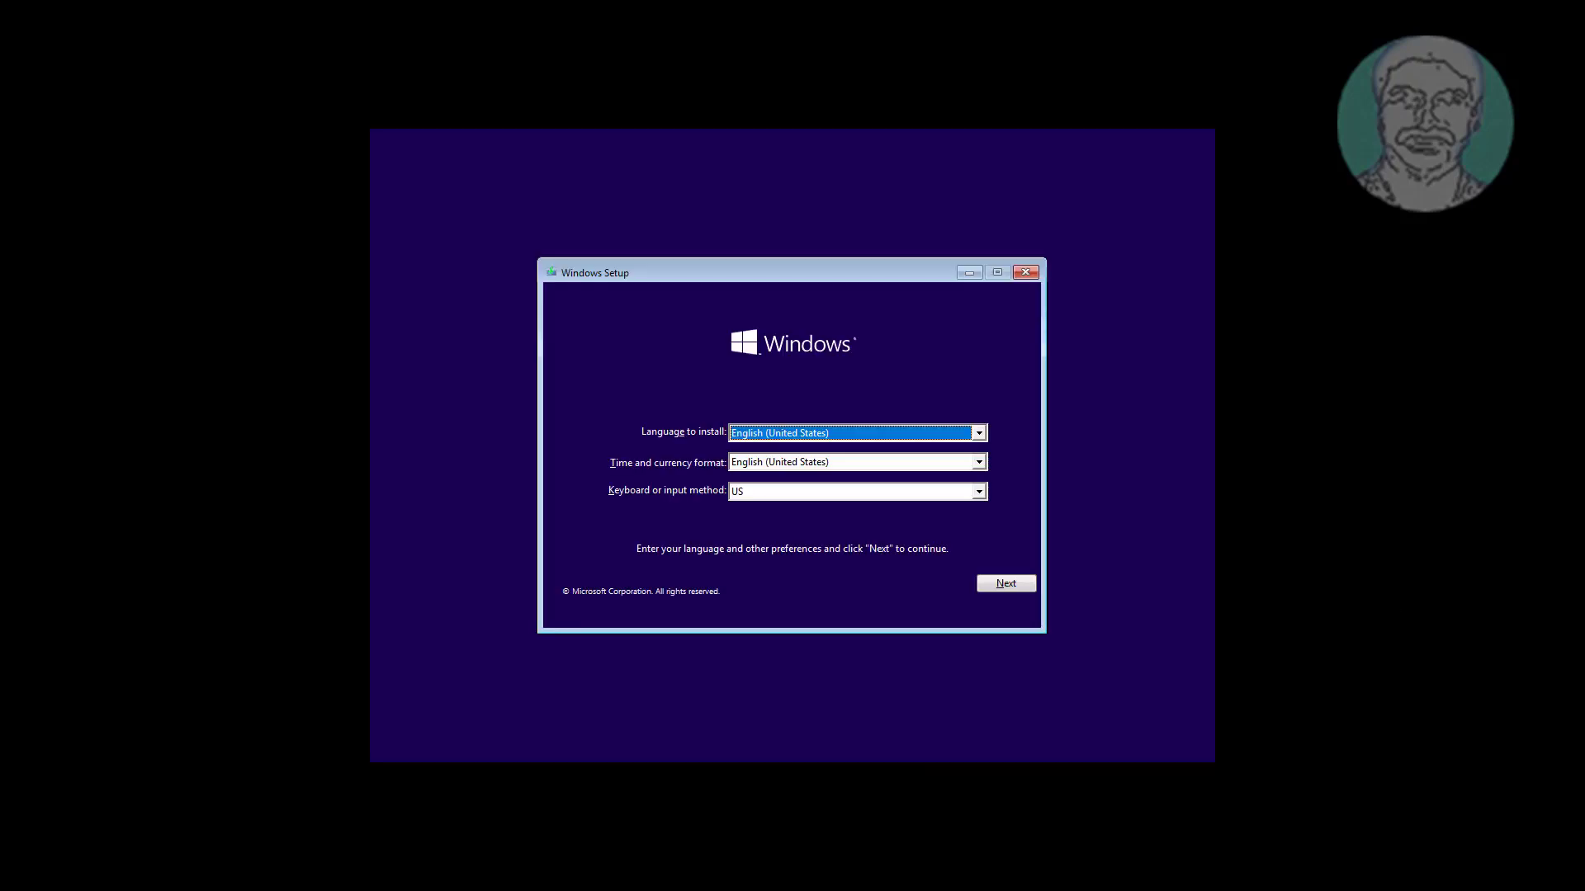
Go through Next, Repair your computer and Troubleshoot to reach the recovery Command Prompt.
{"action": "left_click", "coordinate": [1005, 583]}
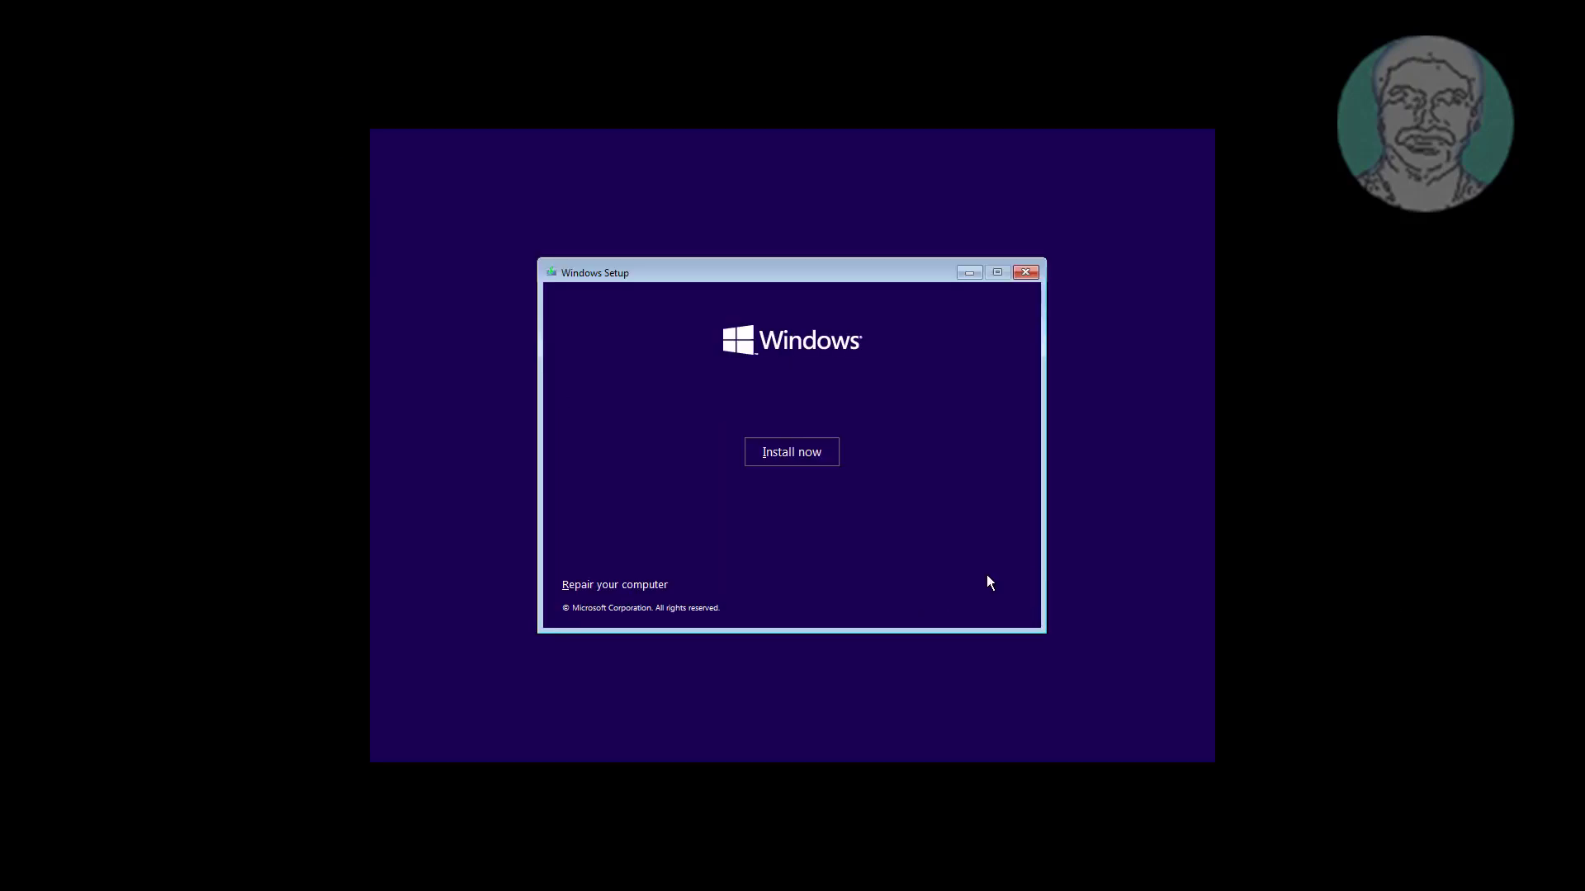
{"action": "left_click", "coordinate": [614, 585]}
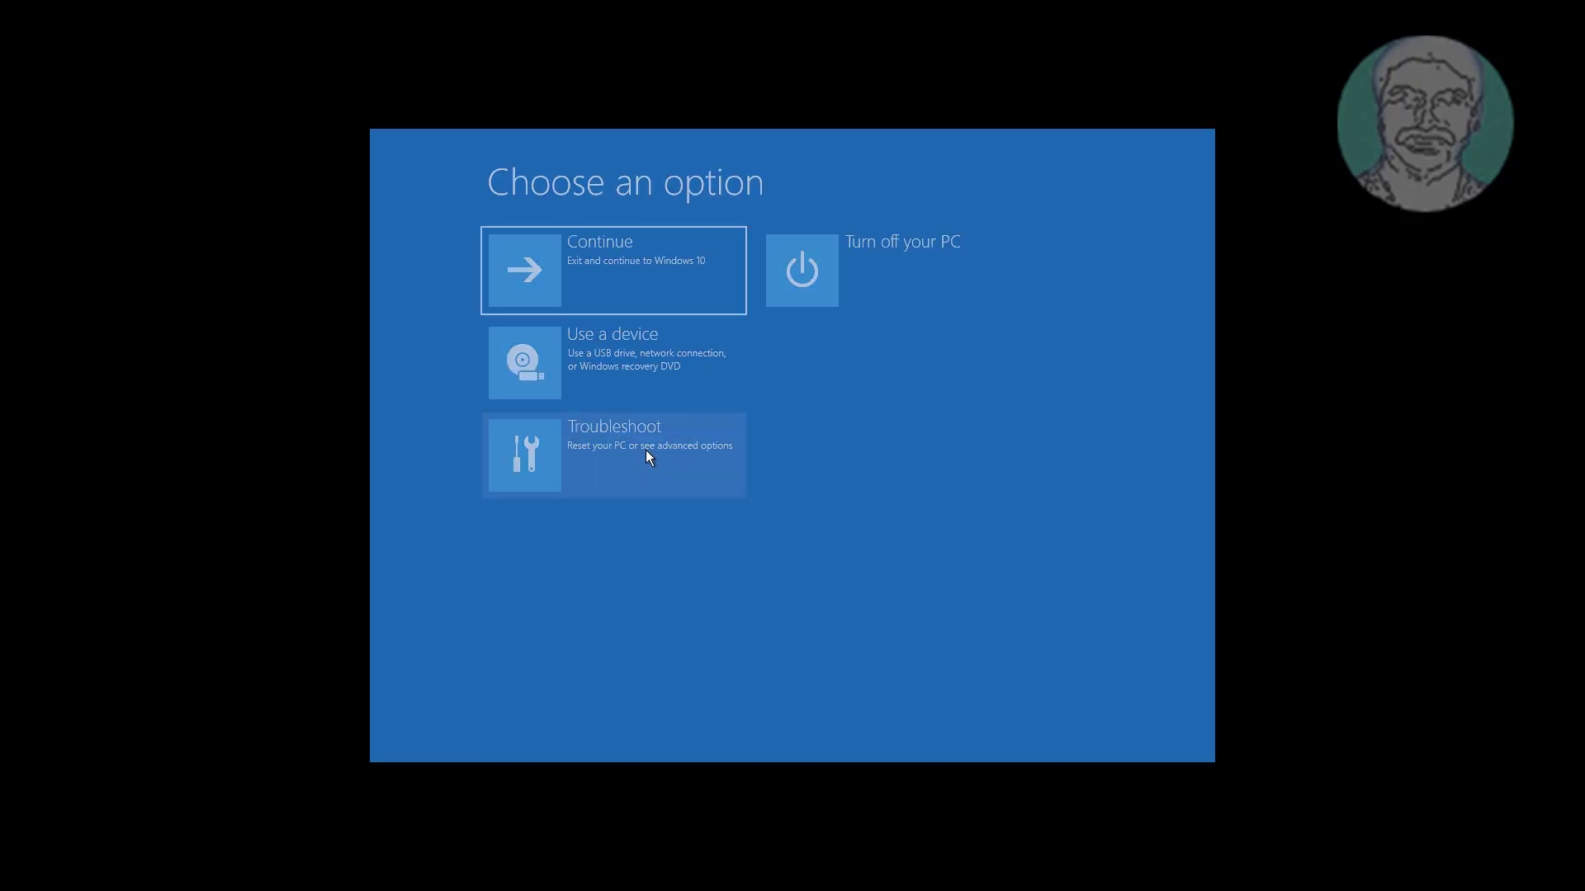
{"action": "left_click", "coordinate": [614, 456]}
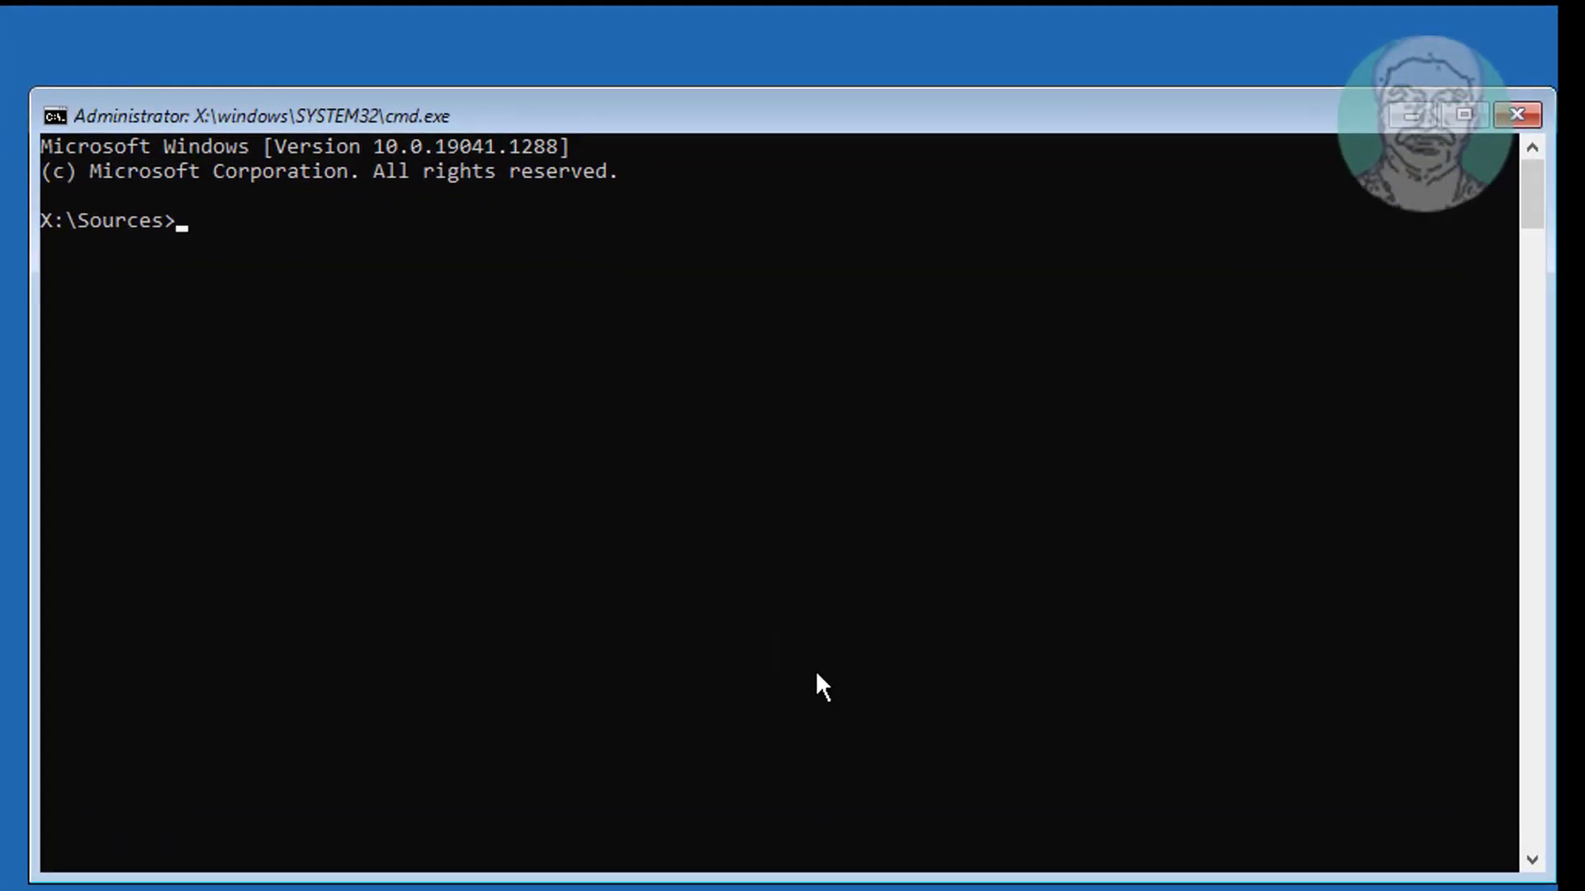
Show the boot configuration with bcdedit, then start DiskPart.
{"action": "type", "text": "bcdedit"}
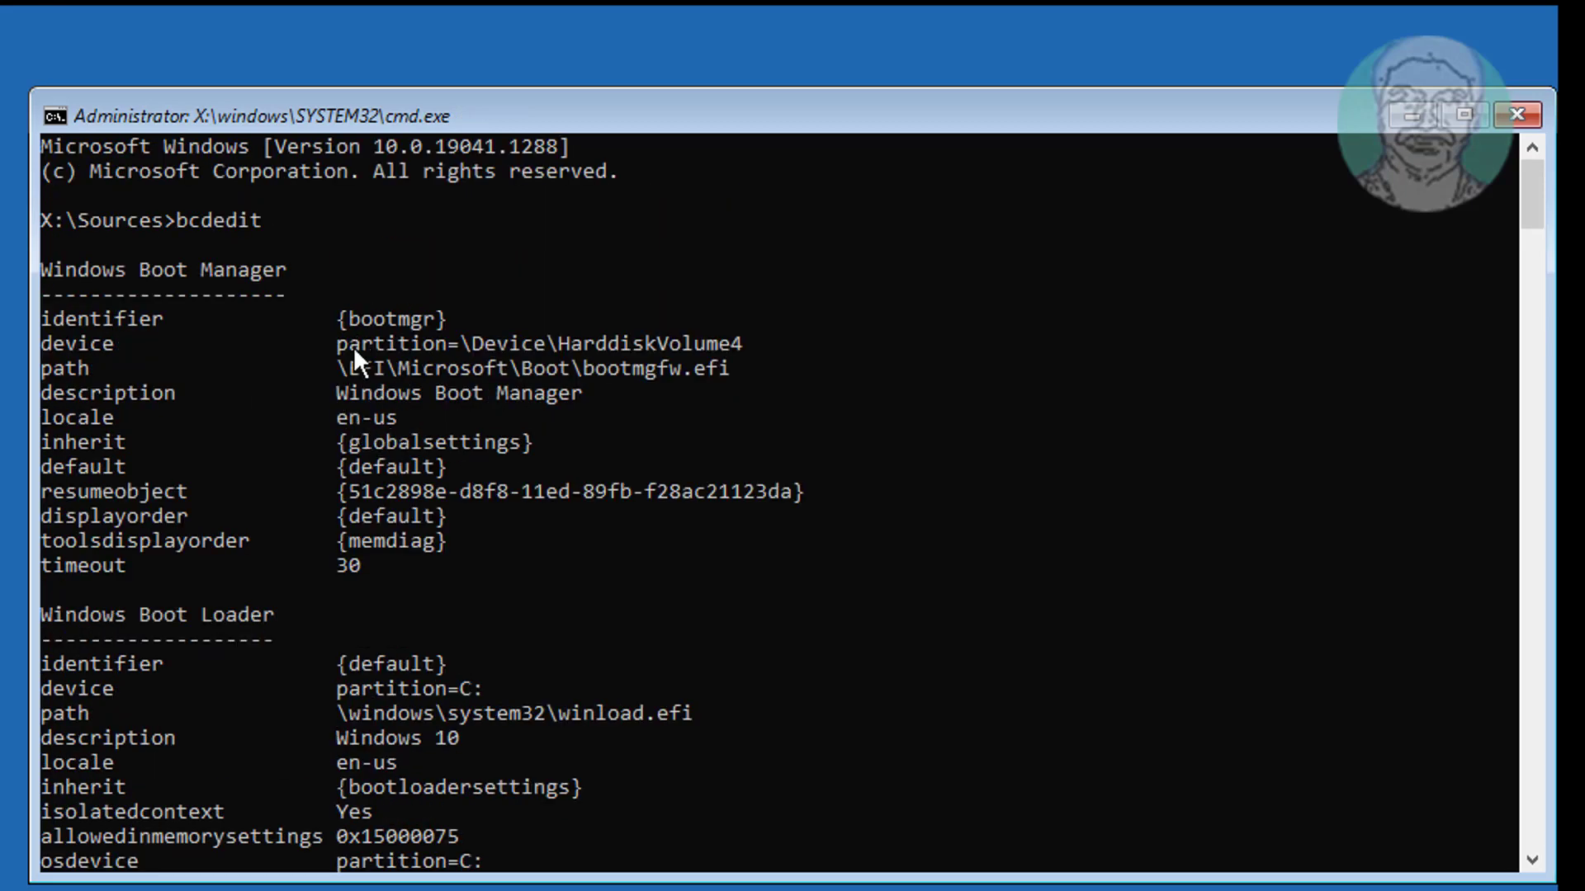
{"action": "mouse_move", "coordinate": [439, 380]}
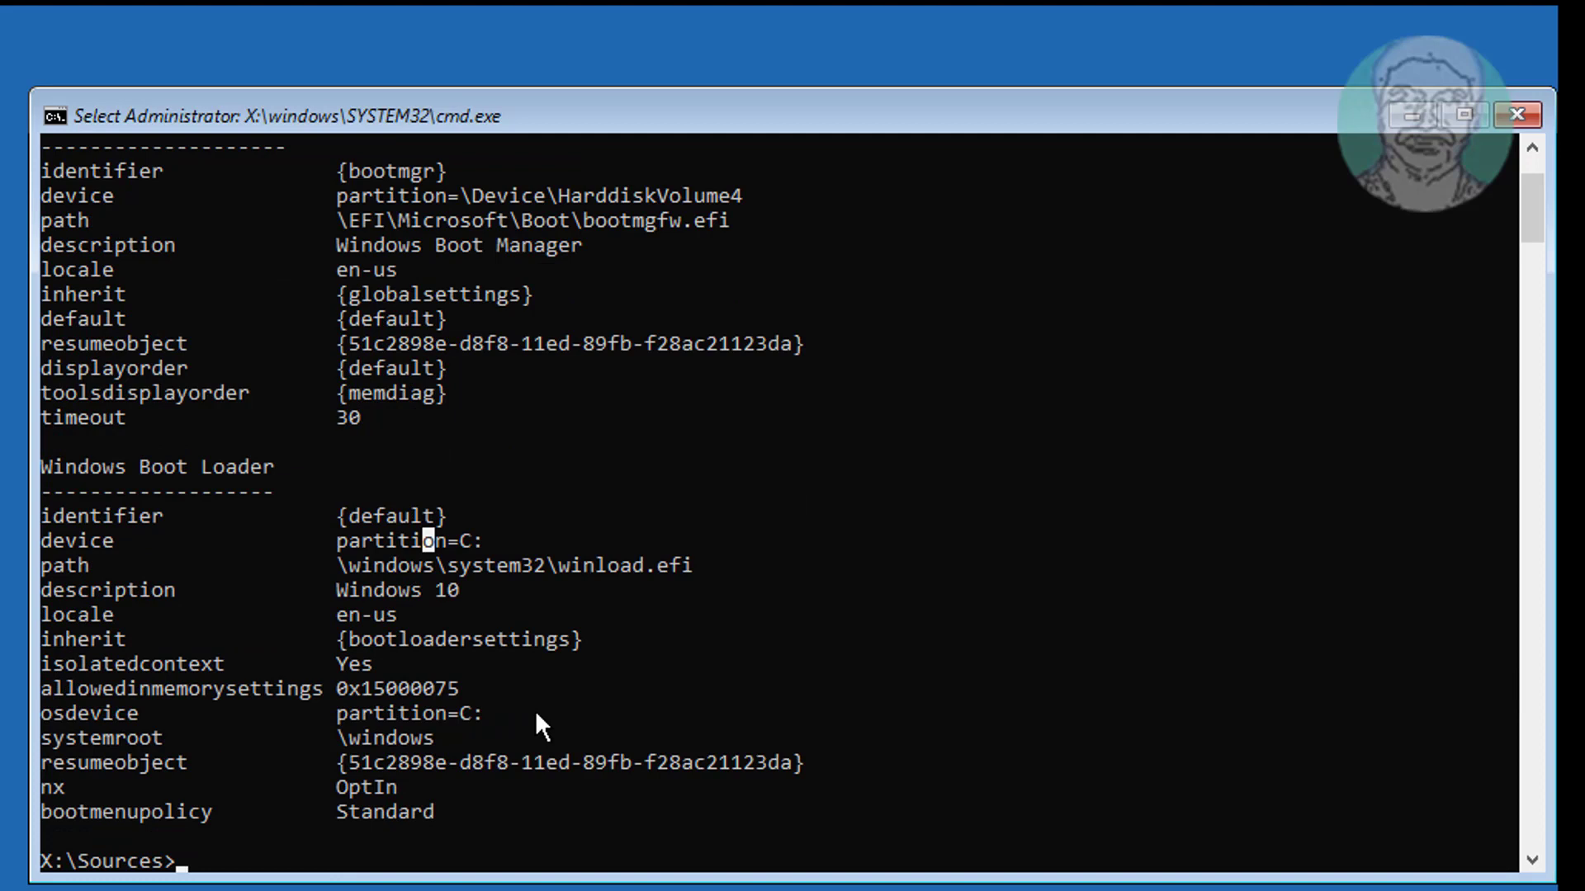
{"action": "mouse_move", "coordinate": [1000, 710]}
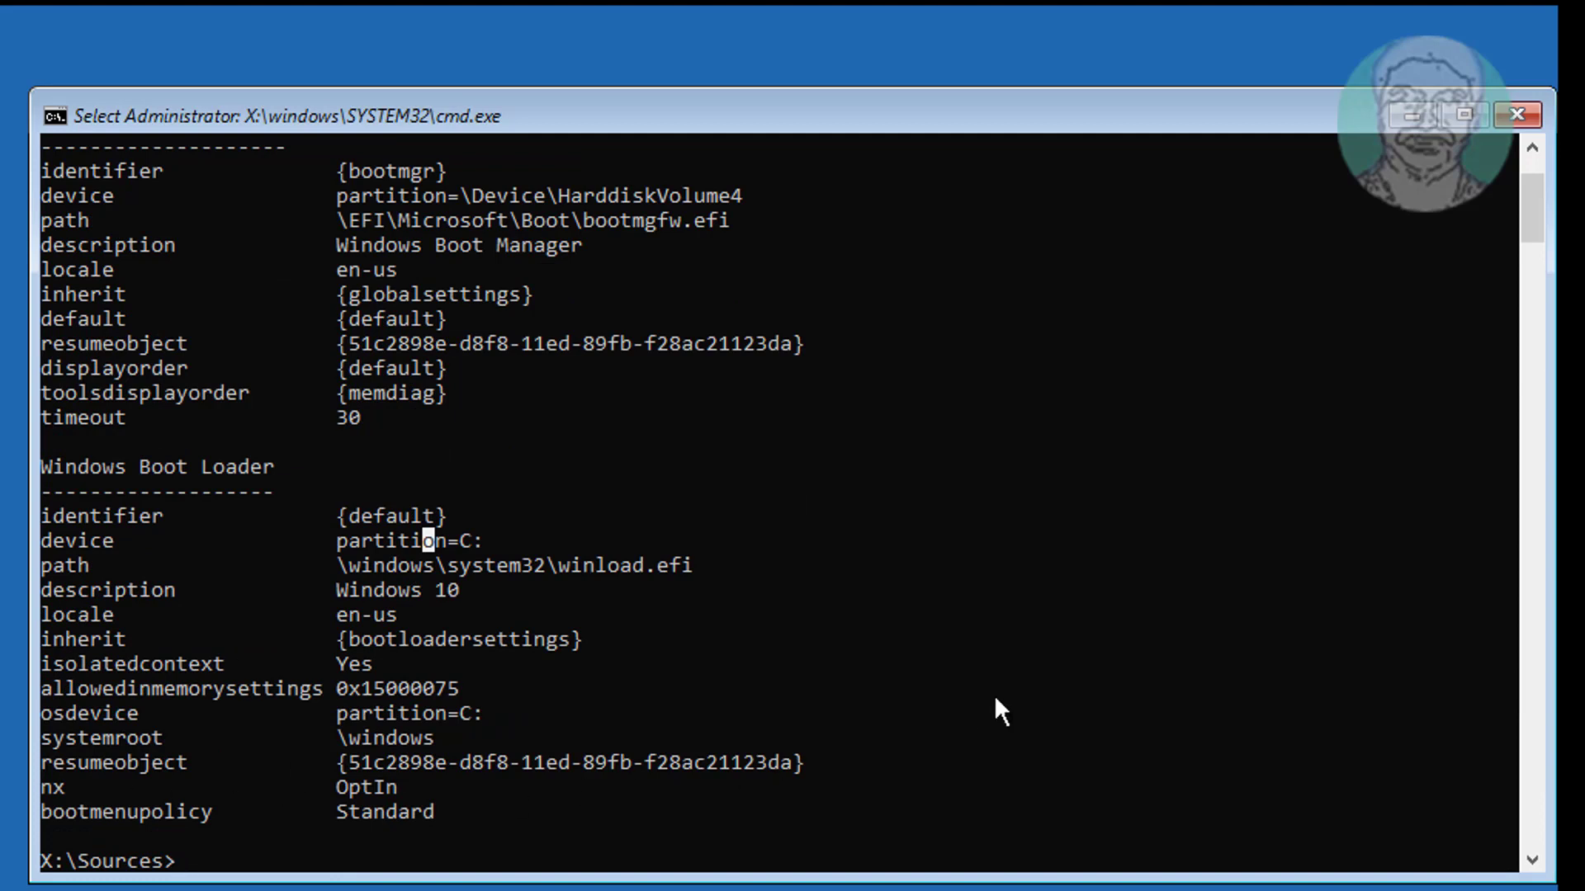
{"action": "type", "text": "diskpart"}
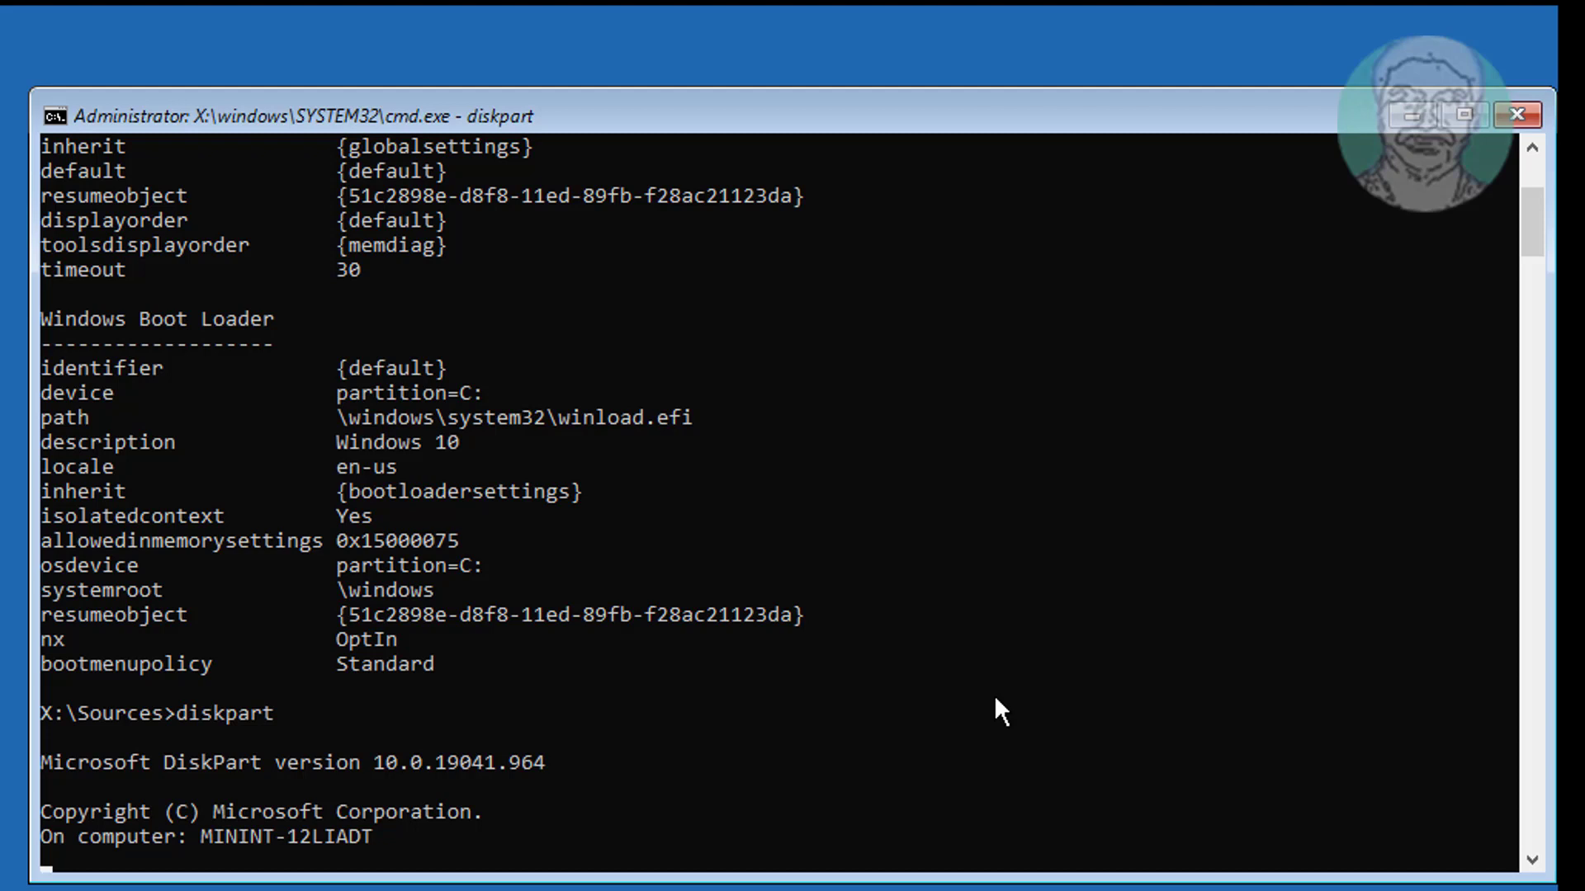
List the disks, select disk 0 and list its four partitions.
{"action": "type", "text": "list disk"}
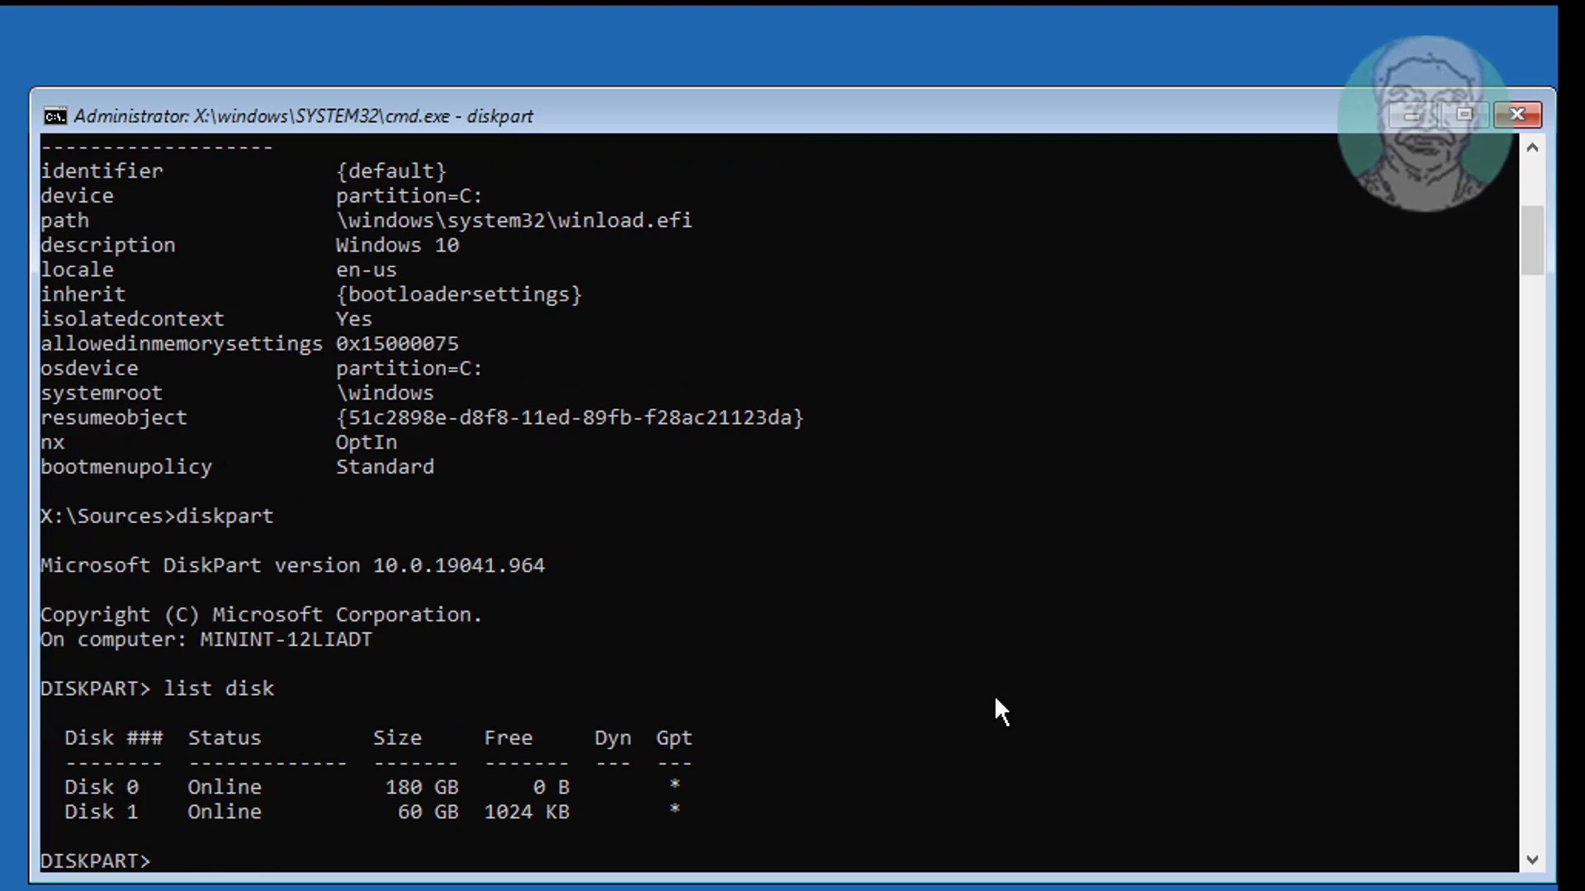
{"action": "mouse_move", "coordinate": [76, 804]}
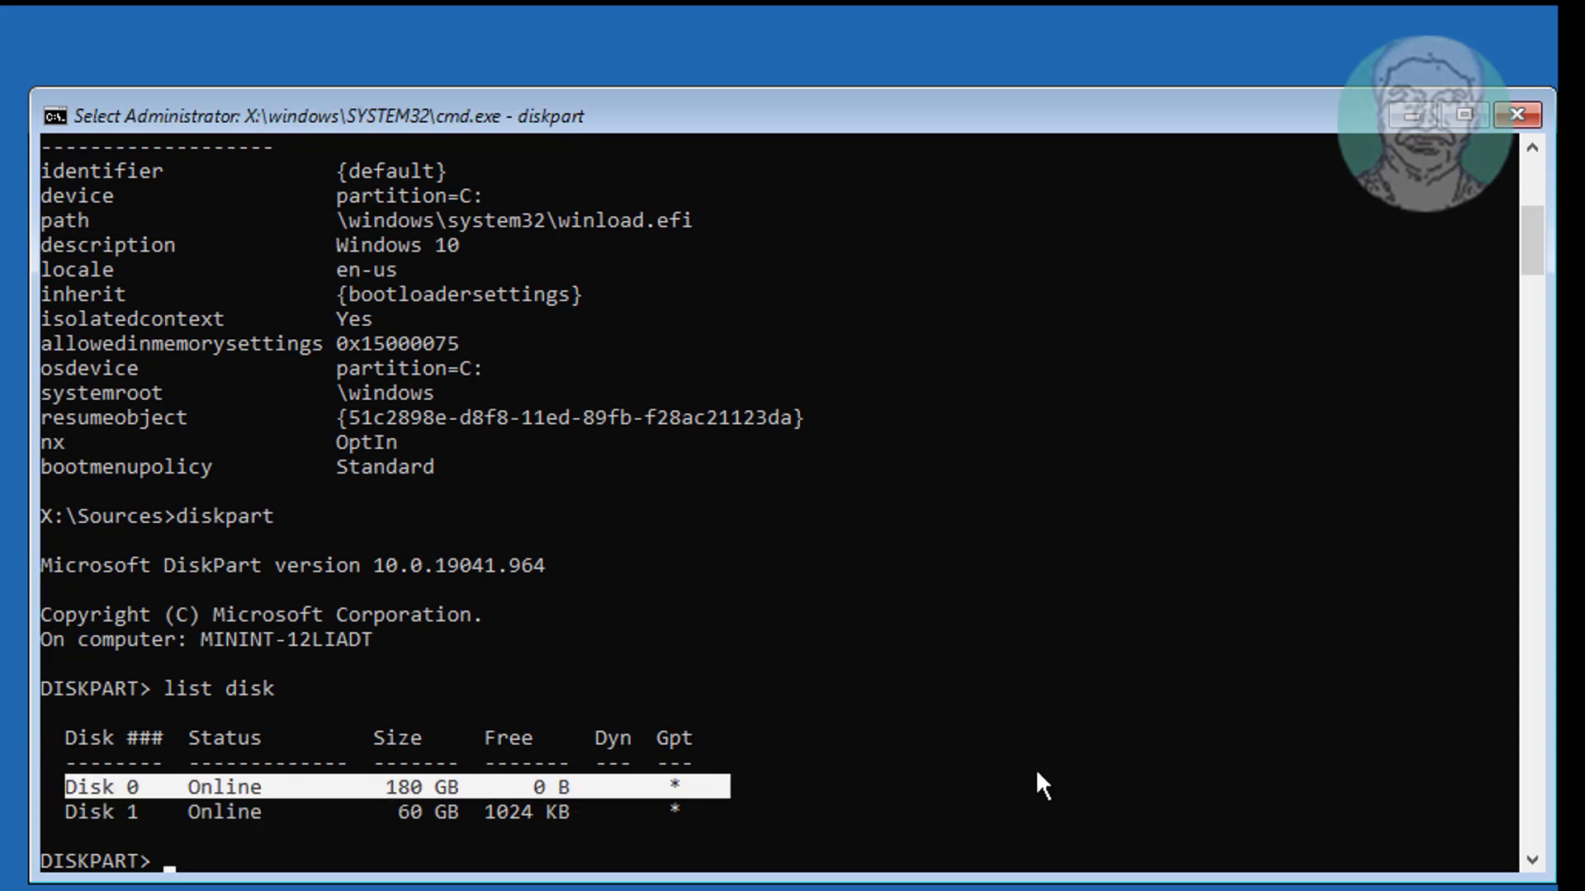
{"action": "type", "text": "sel"}
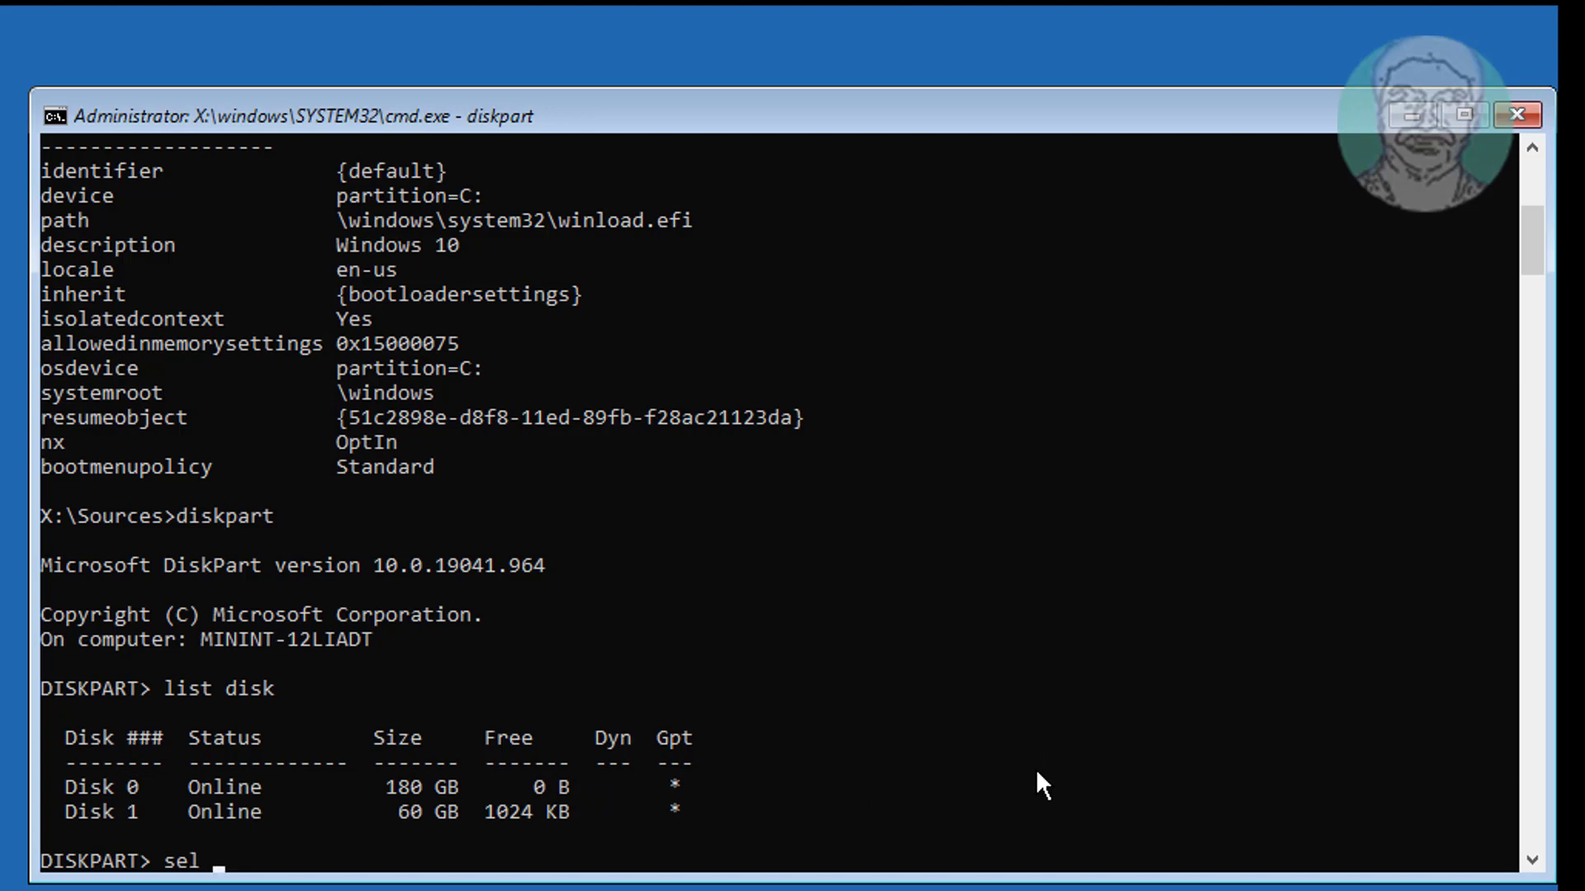
{"action": "type", "text": "disk 0"}
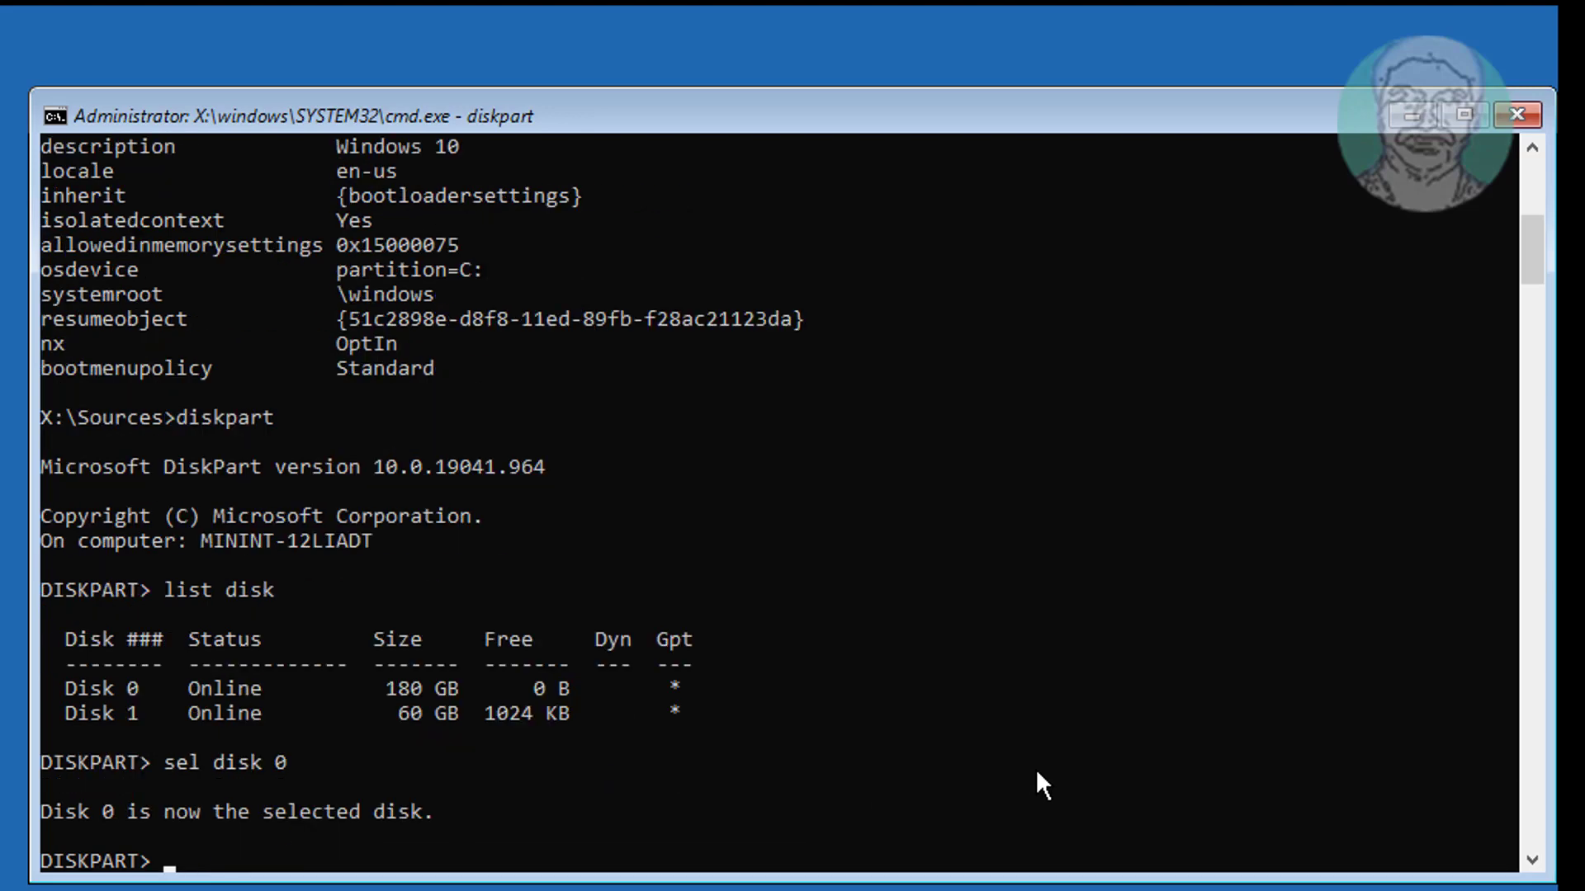
{"action": "type", "text": "list part"}
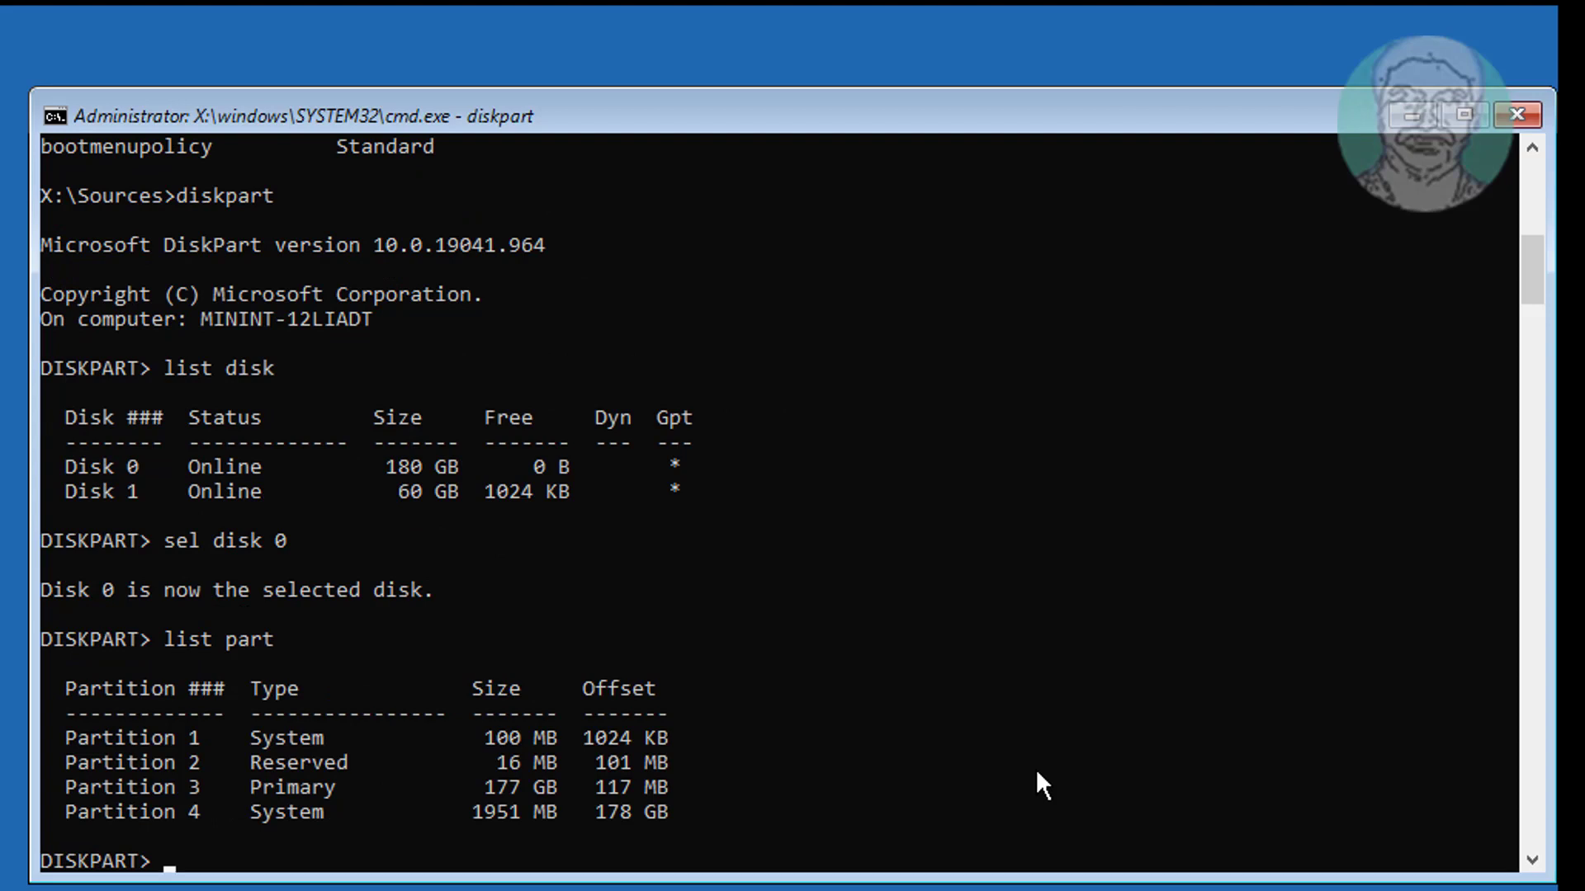
{"action": "mouse_move", "coordinate": [253, 865]}
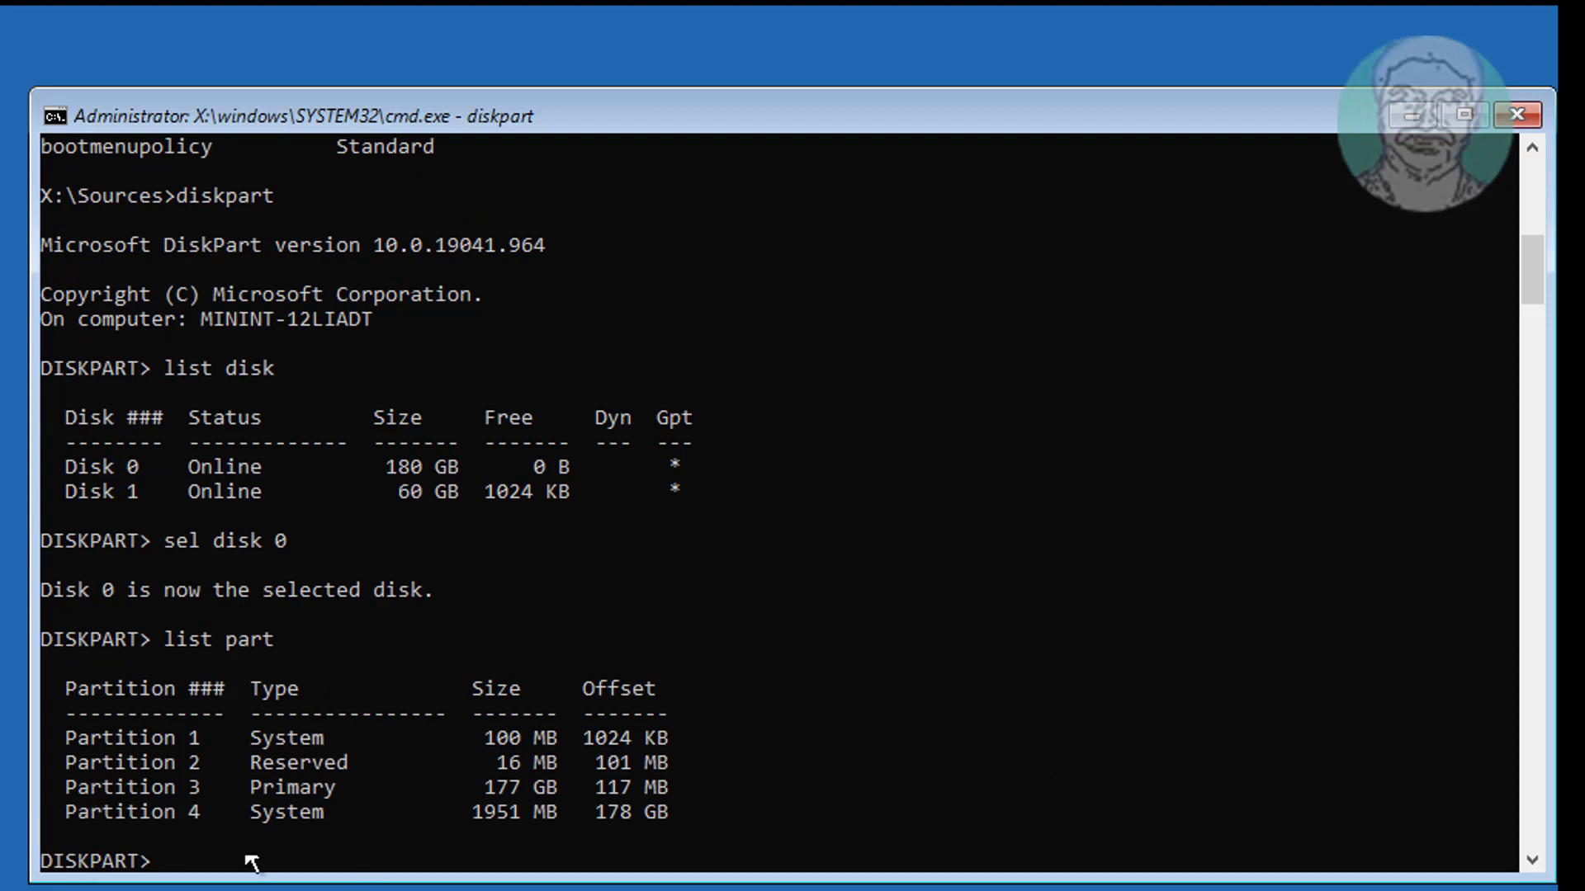
{"action": "mouse_move", "coordinate": [69, 756]}
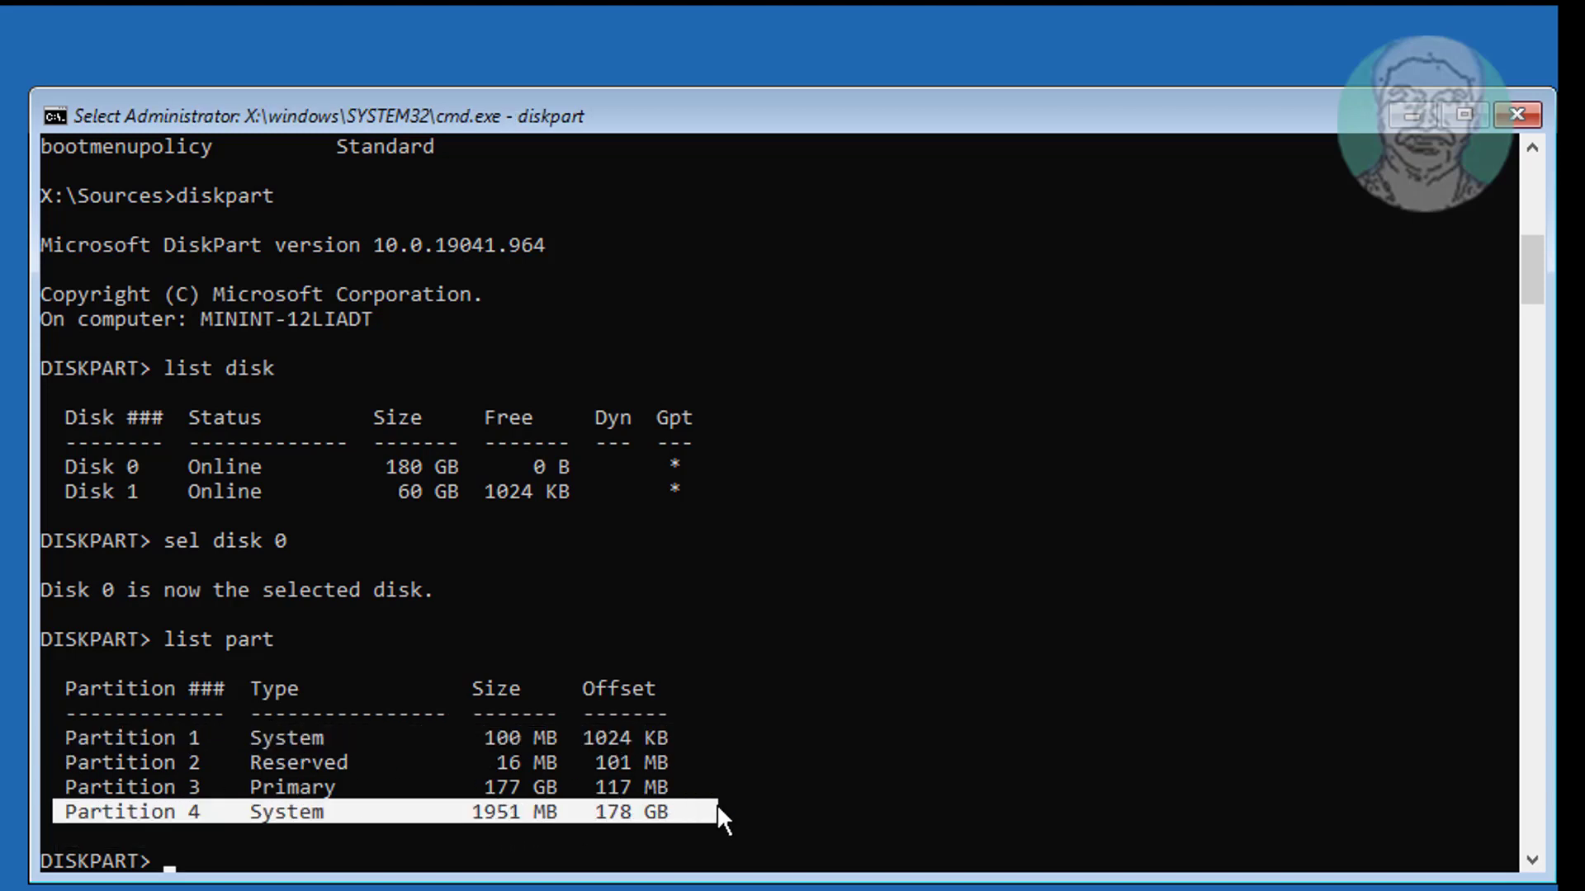
{"action": "mouse_move", "coordinate": [589, 753]}
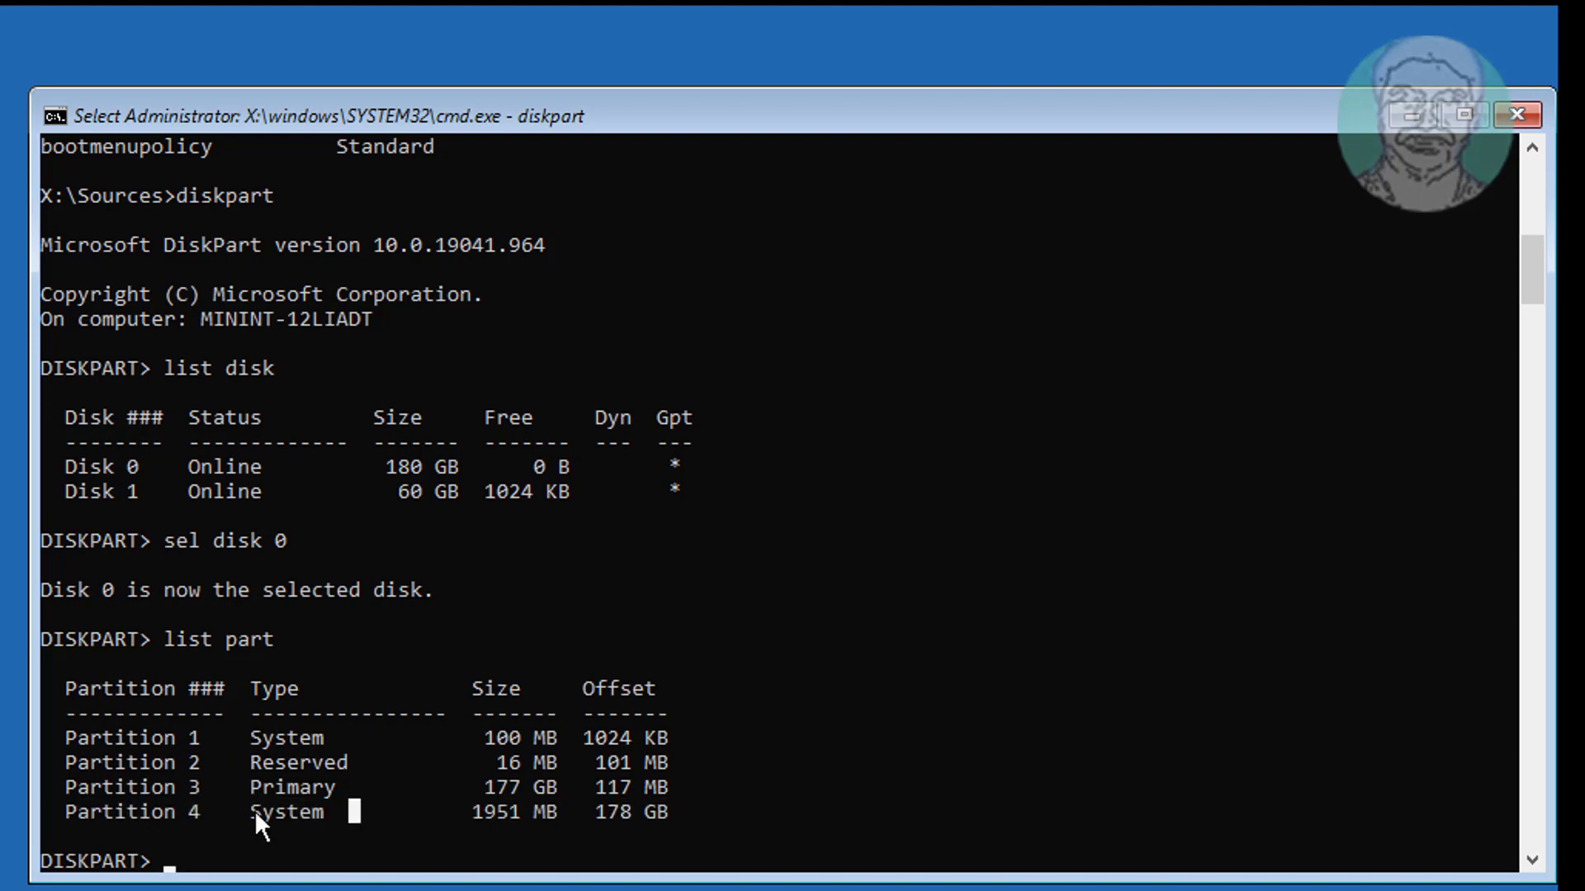
{"action": "mouse_move", "coordinate": [609, 817]}
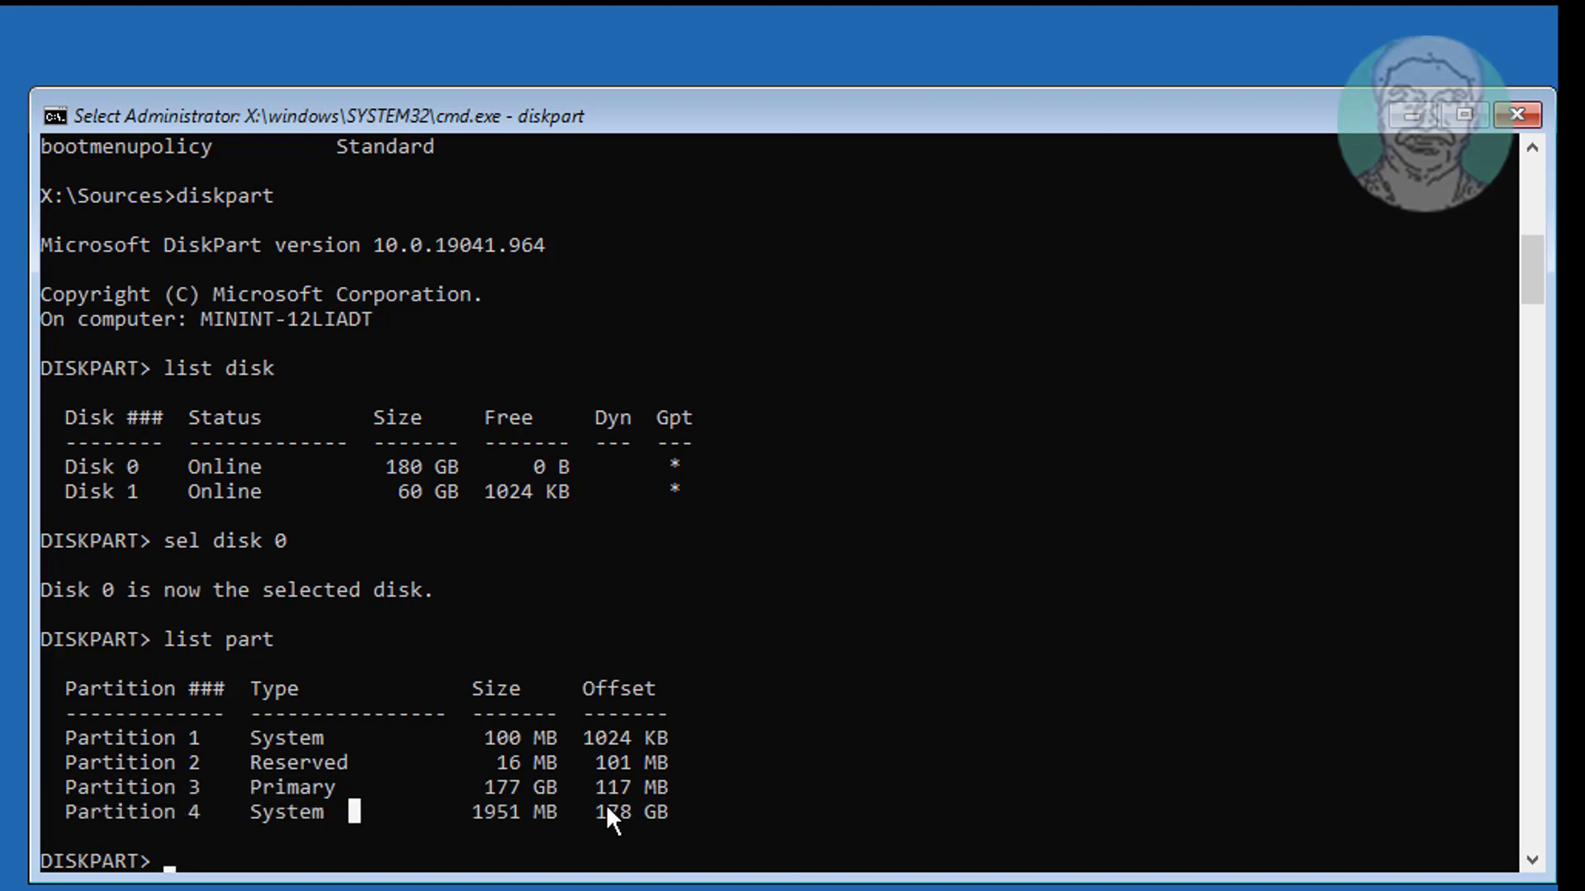
{"action": "mouse_move", "coordinate": [63, 813]}
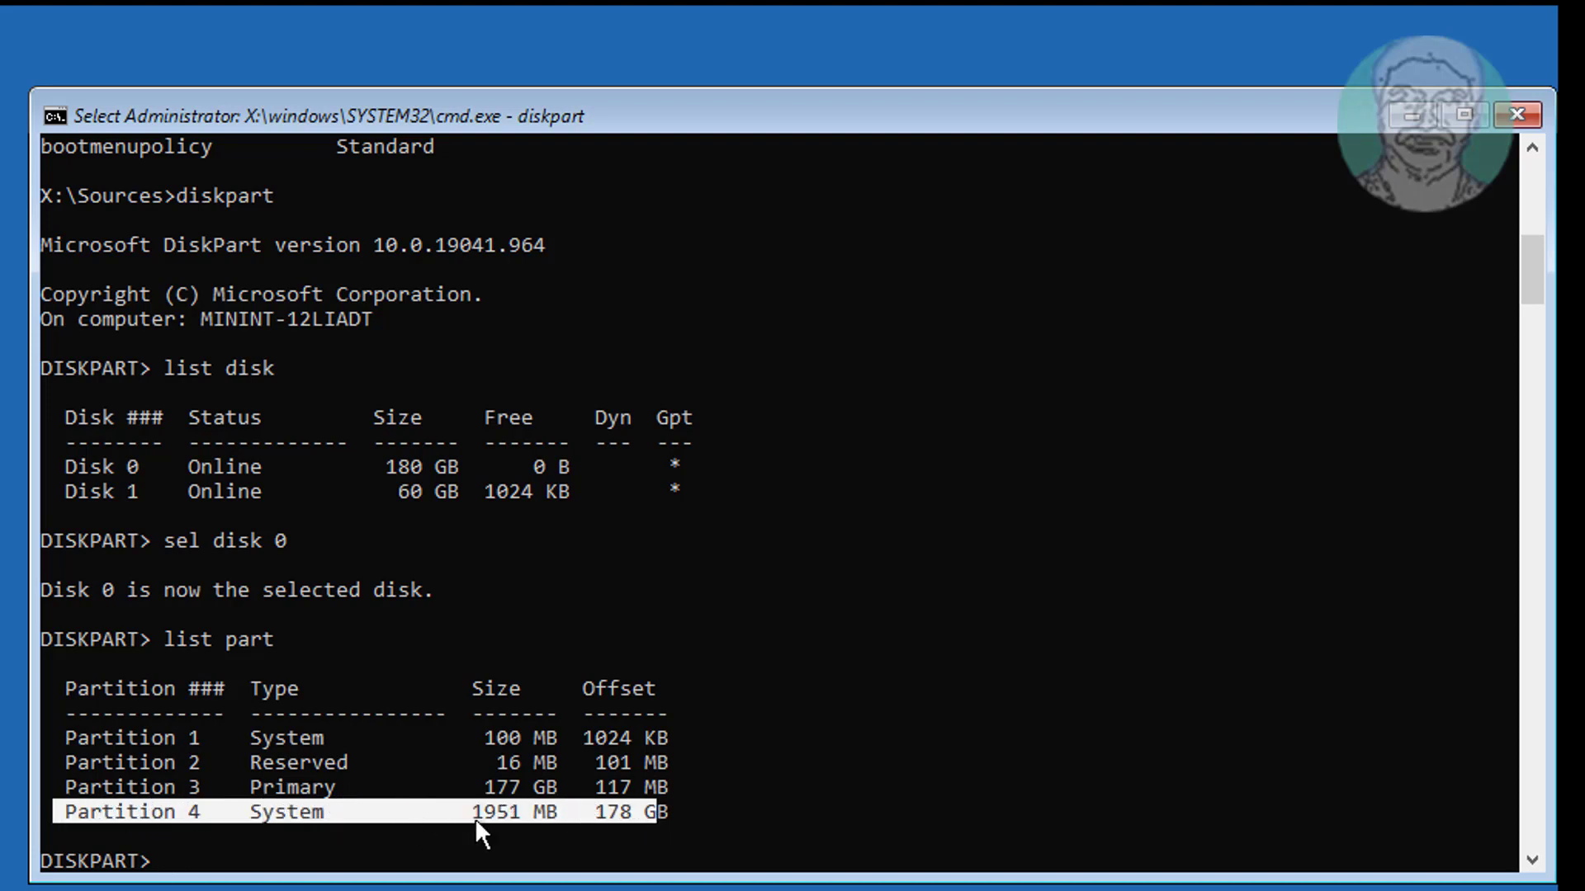
Select partition 4, the 1951 MB System partition, and delete it with override.
{"action": "type", "text": "s"}
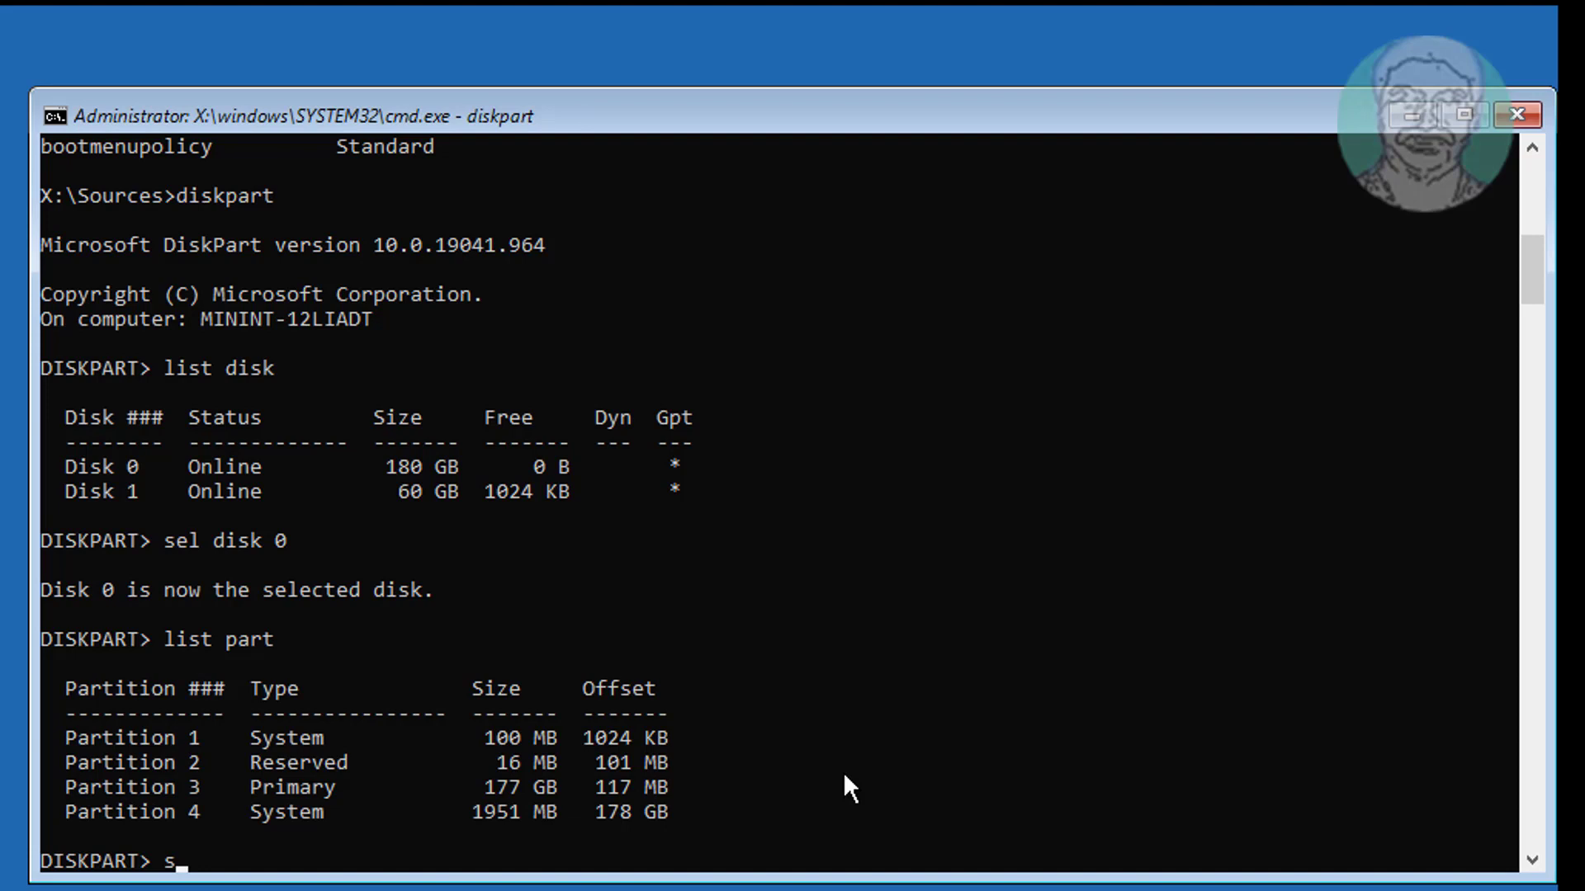
{"action": "type", "text": "el part"}
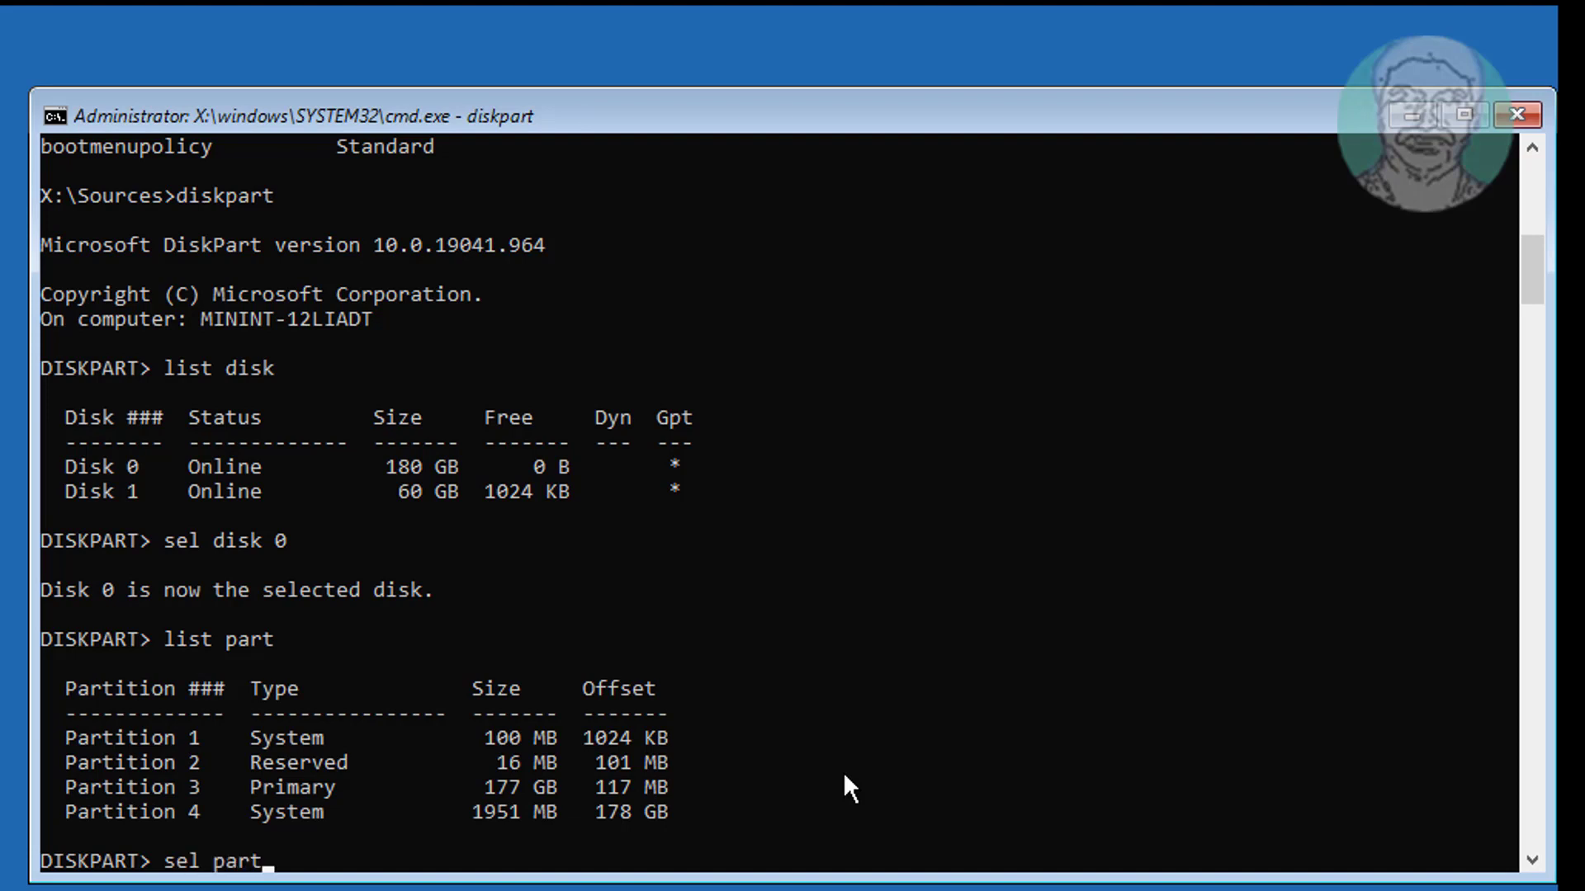
{"action": "type", "text": "4"}
{"action": "type", "text": "list part"}
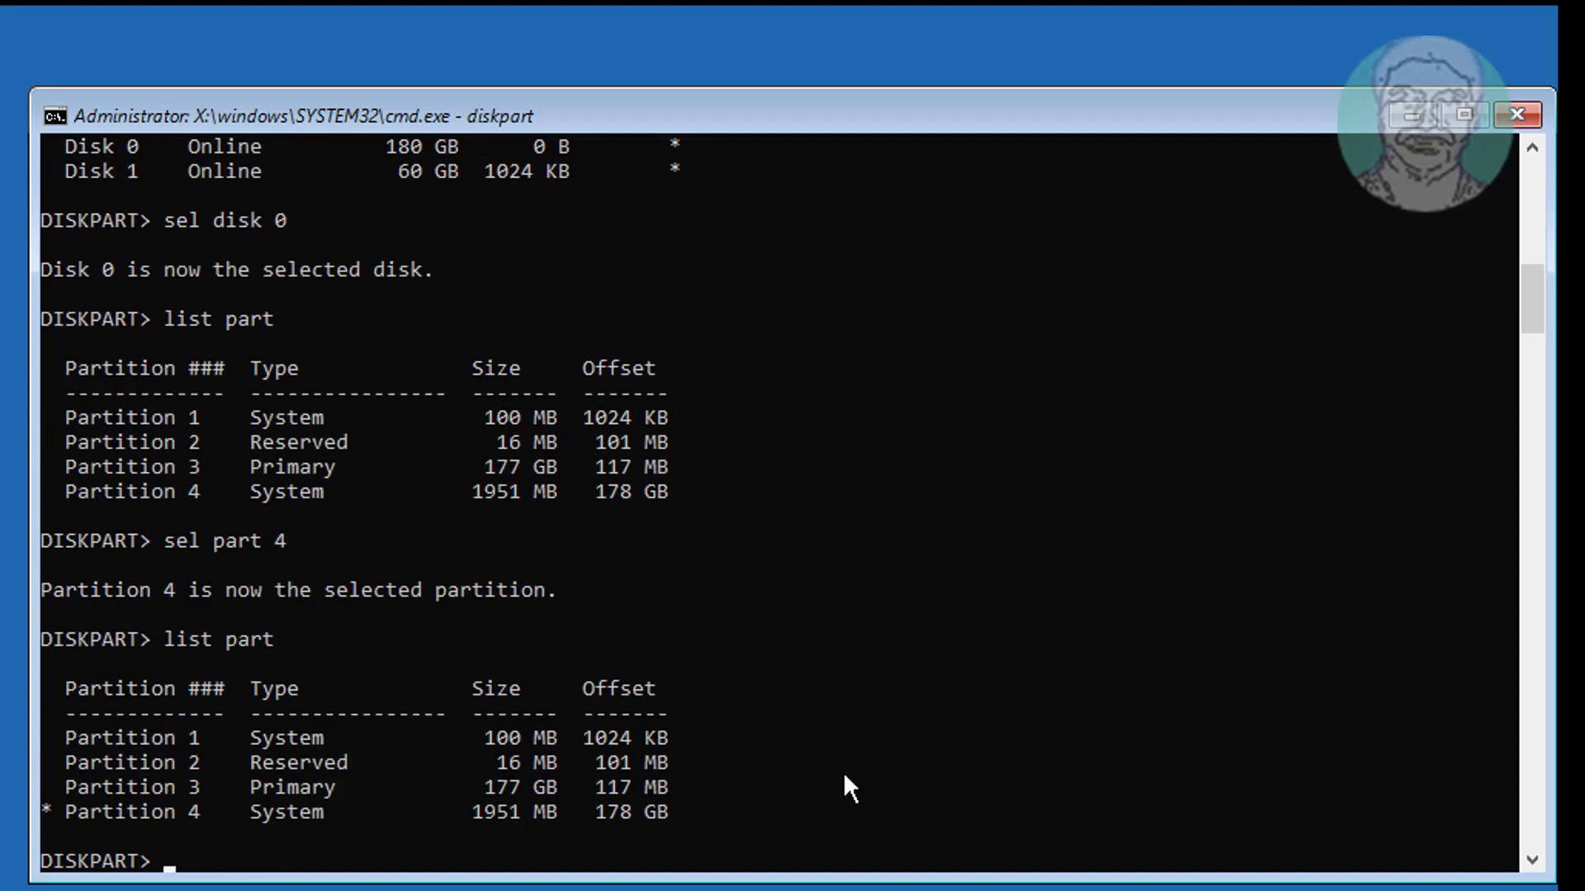
{"action": "type", "text": "del p"}
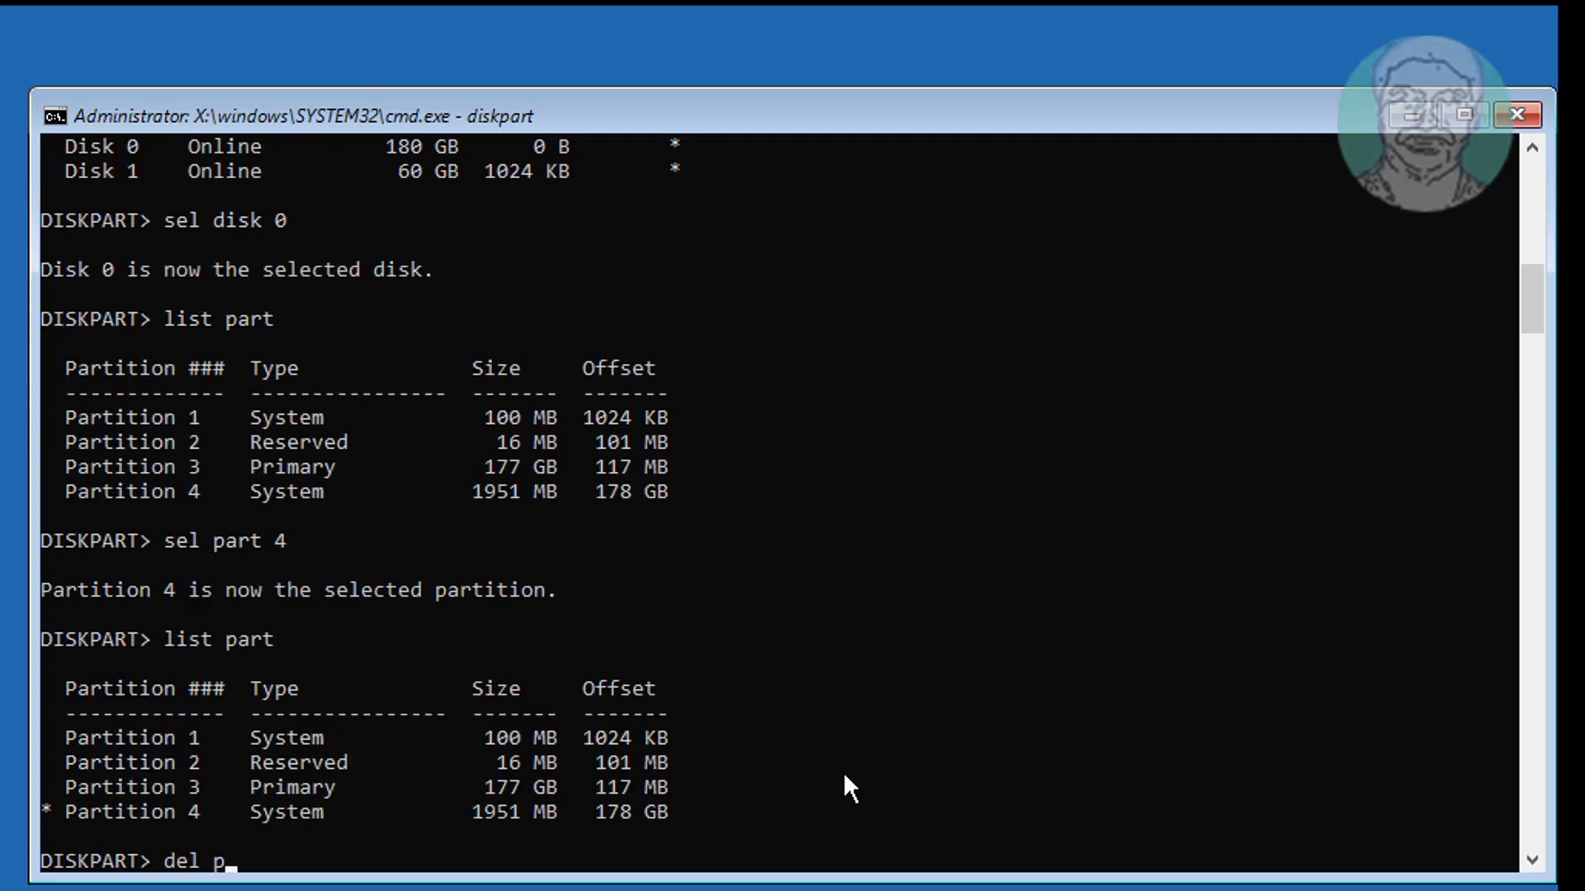
{"action": "type", "text": "art override"}
{"action": "type", "text": "list part"}
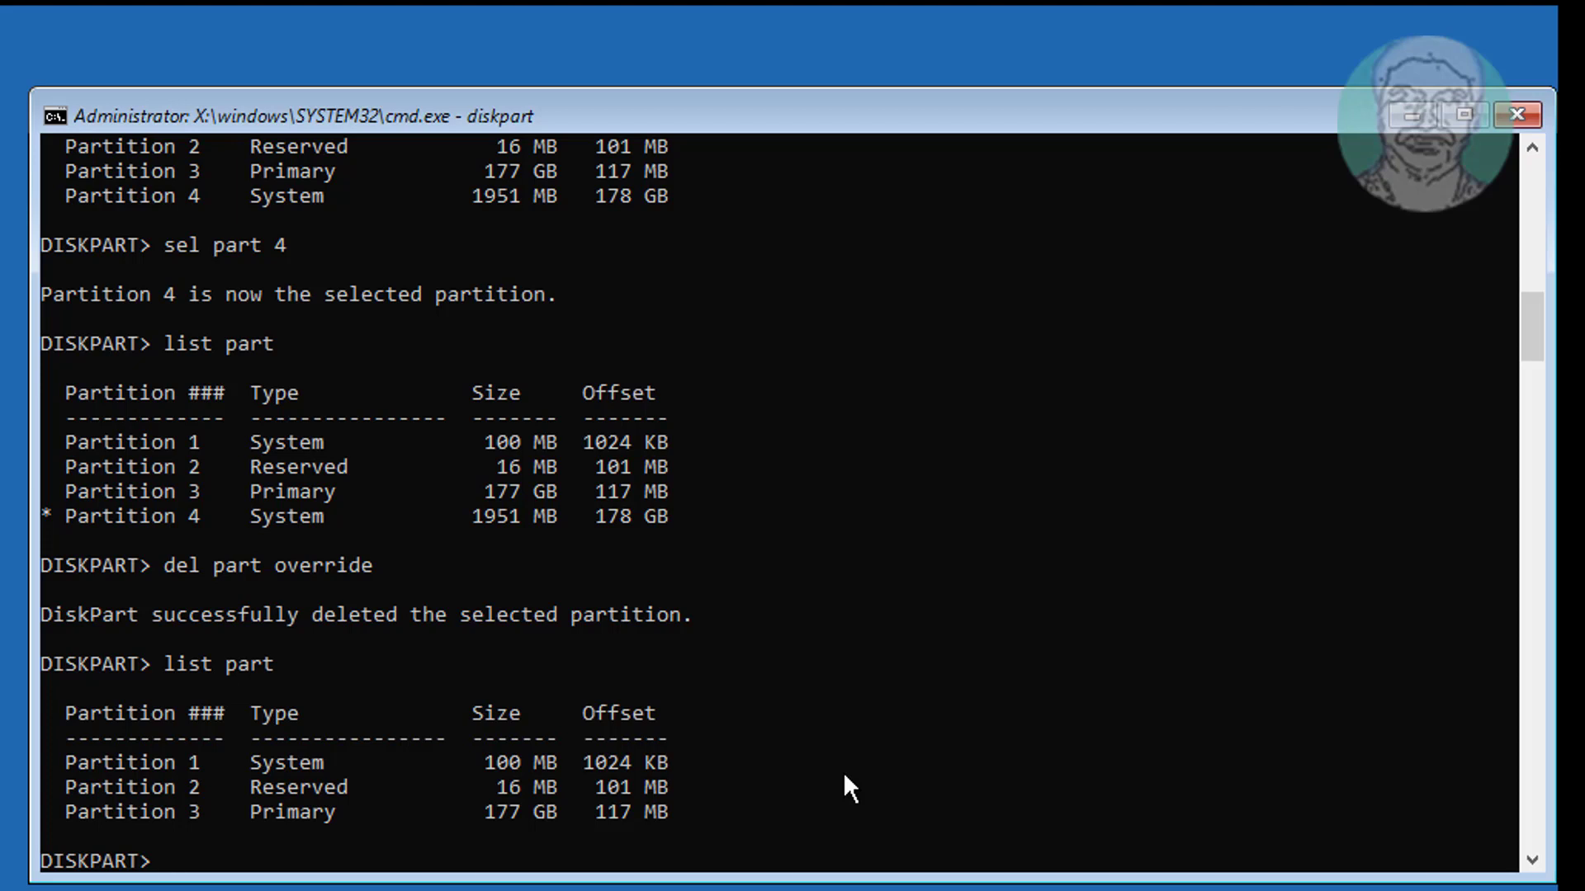
Select partition 1, the 100 MB System partition, and delete it with override.
{"action": "type", "text": "sel part 1"}
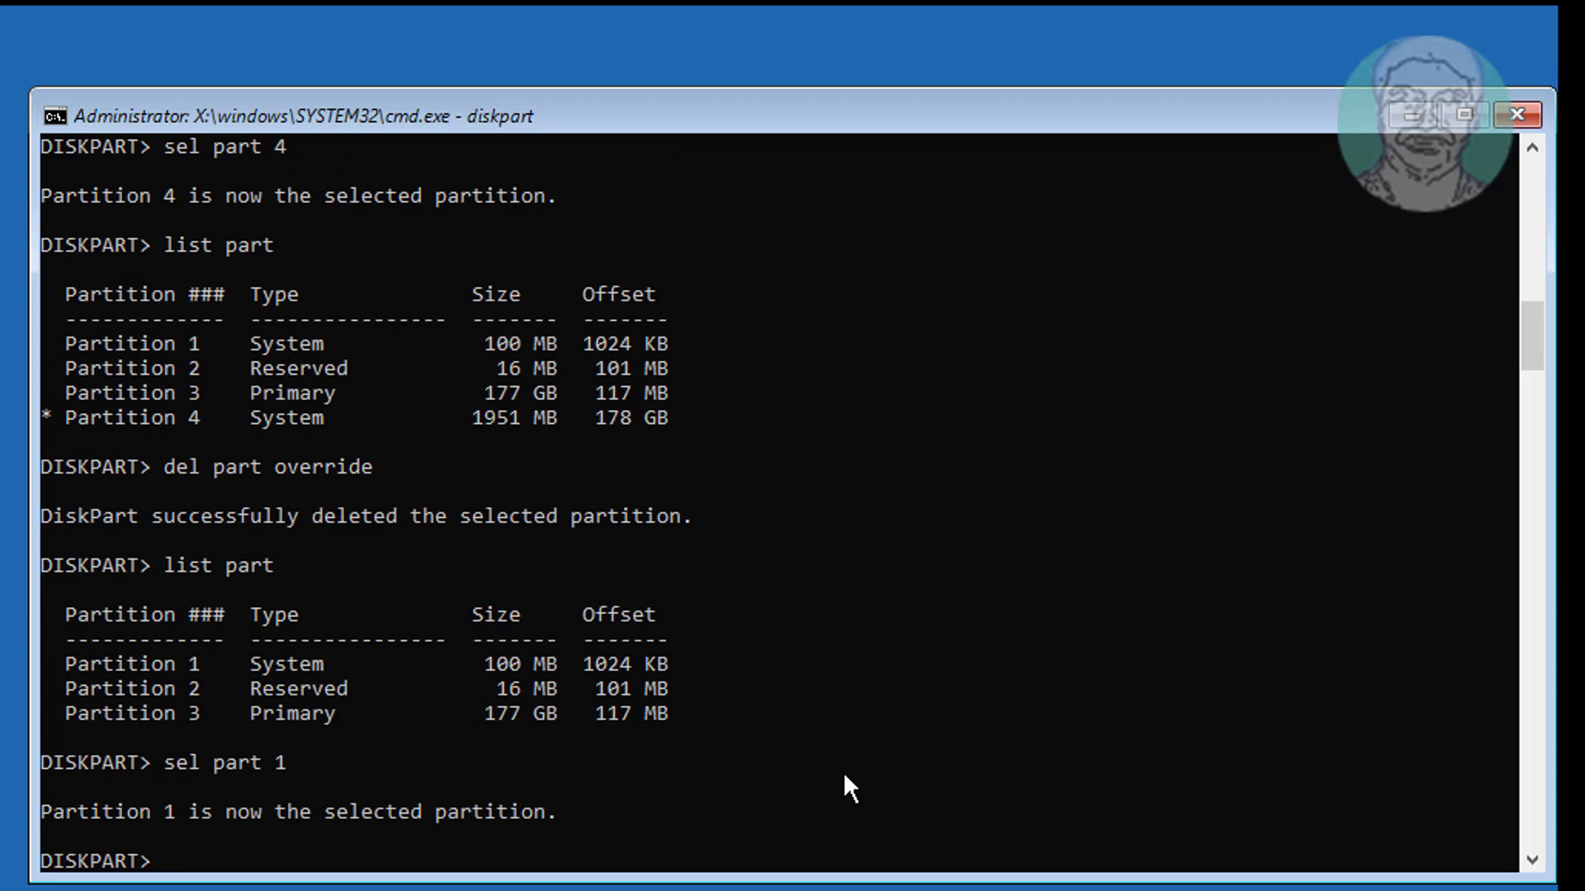
{"action": "type", "text": "del"}
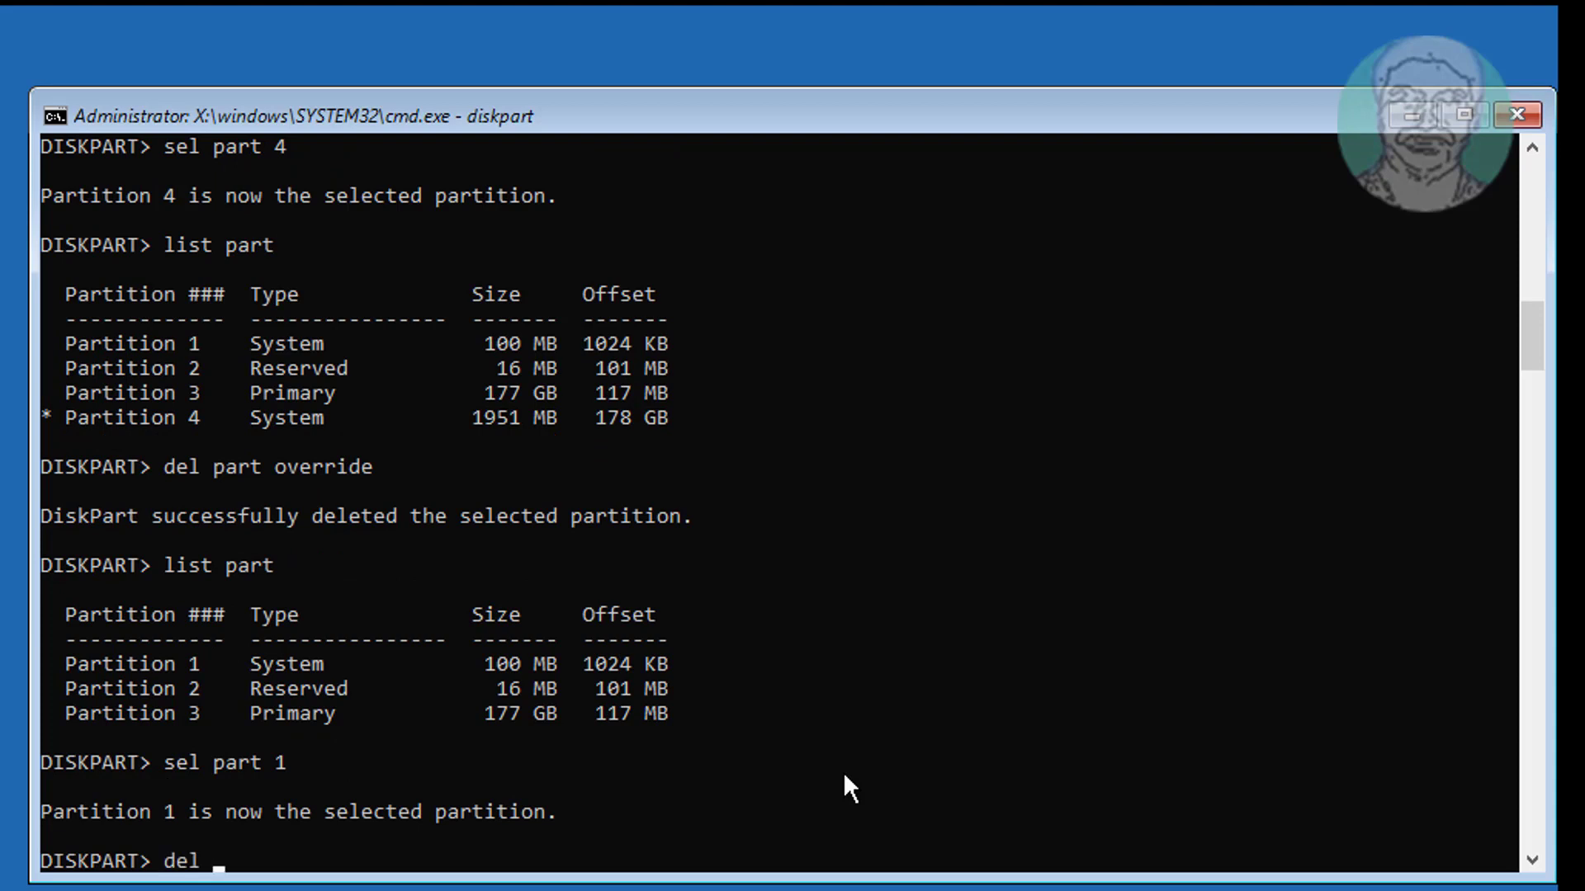
{"action": "type", "text": "part override"}
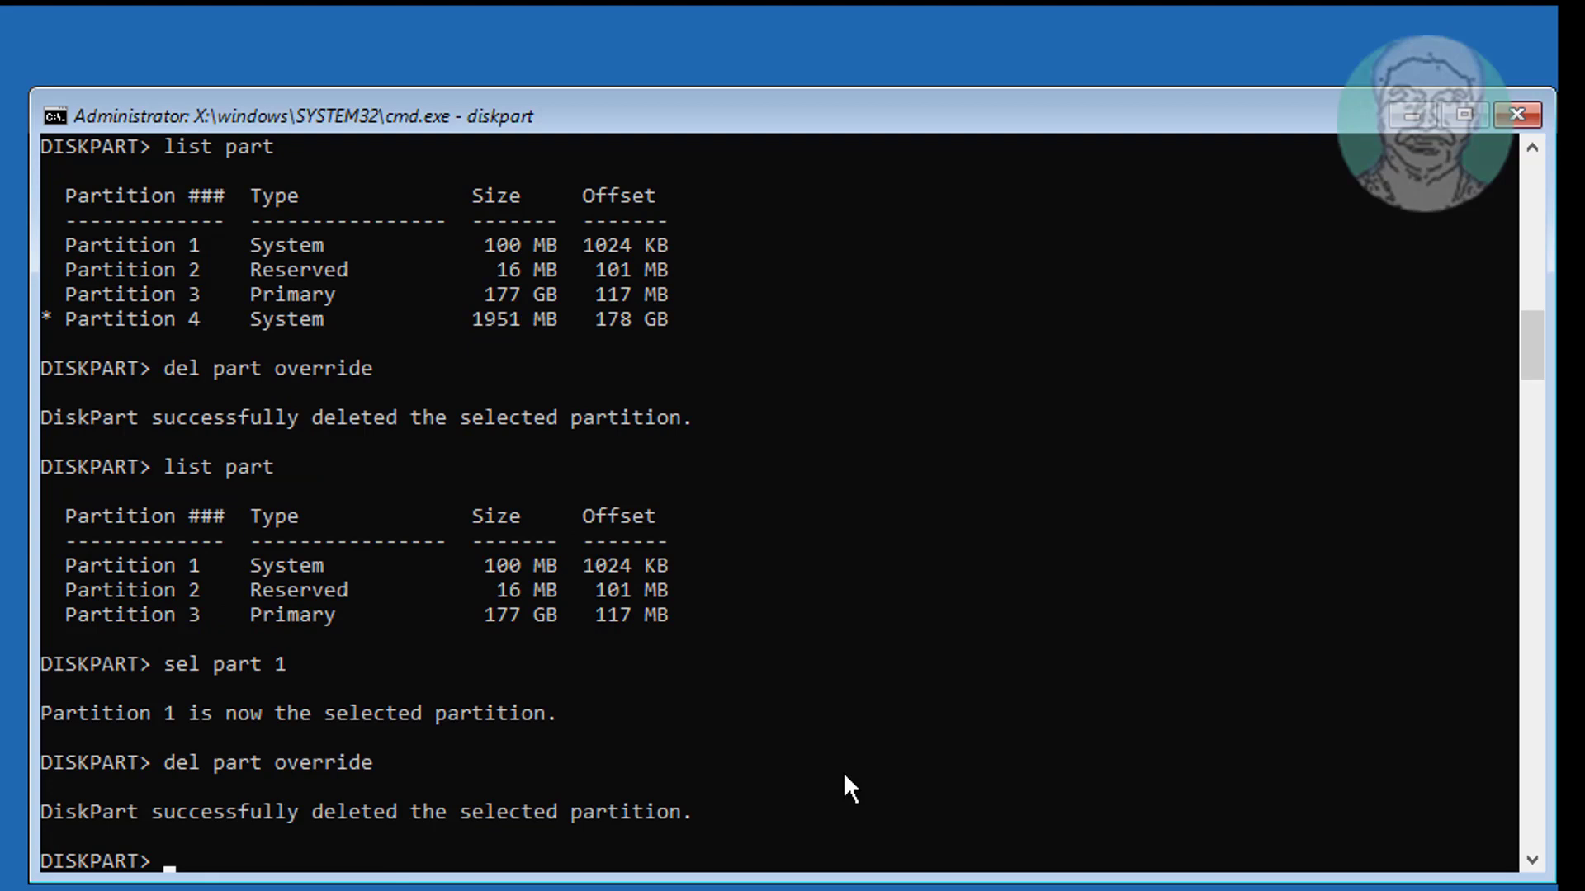
Create a new EFI system partition and list the partitions to confirm it.
{"action": "type", "text": "create"}
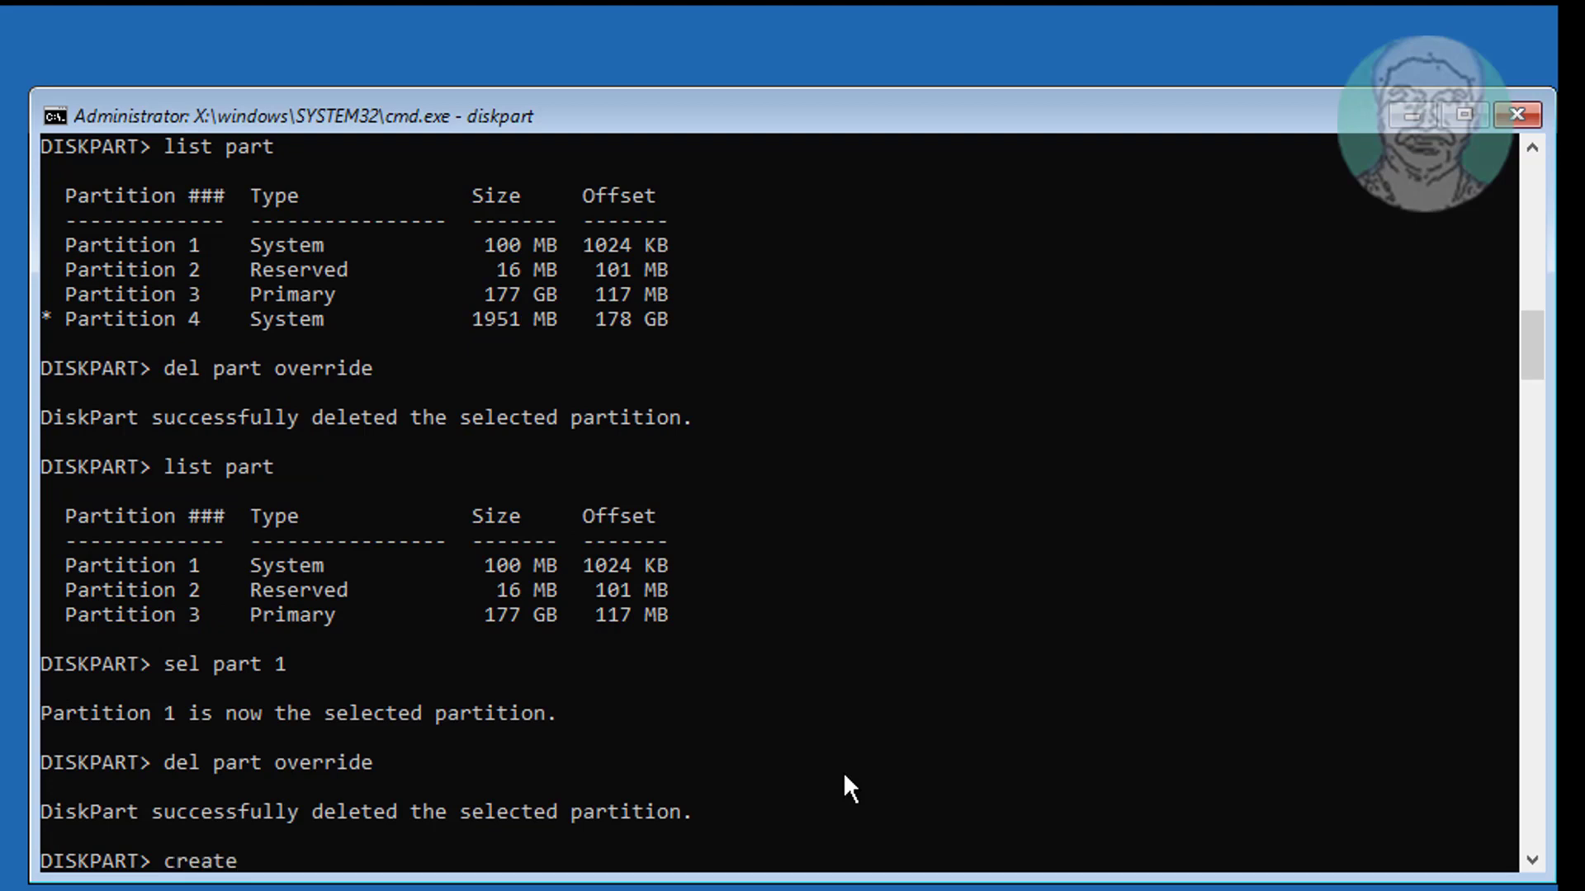
{"action": "type", "text": "part efi"}
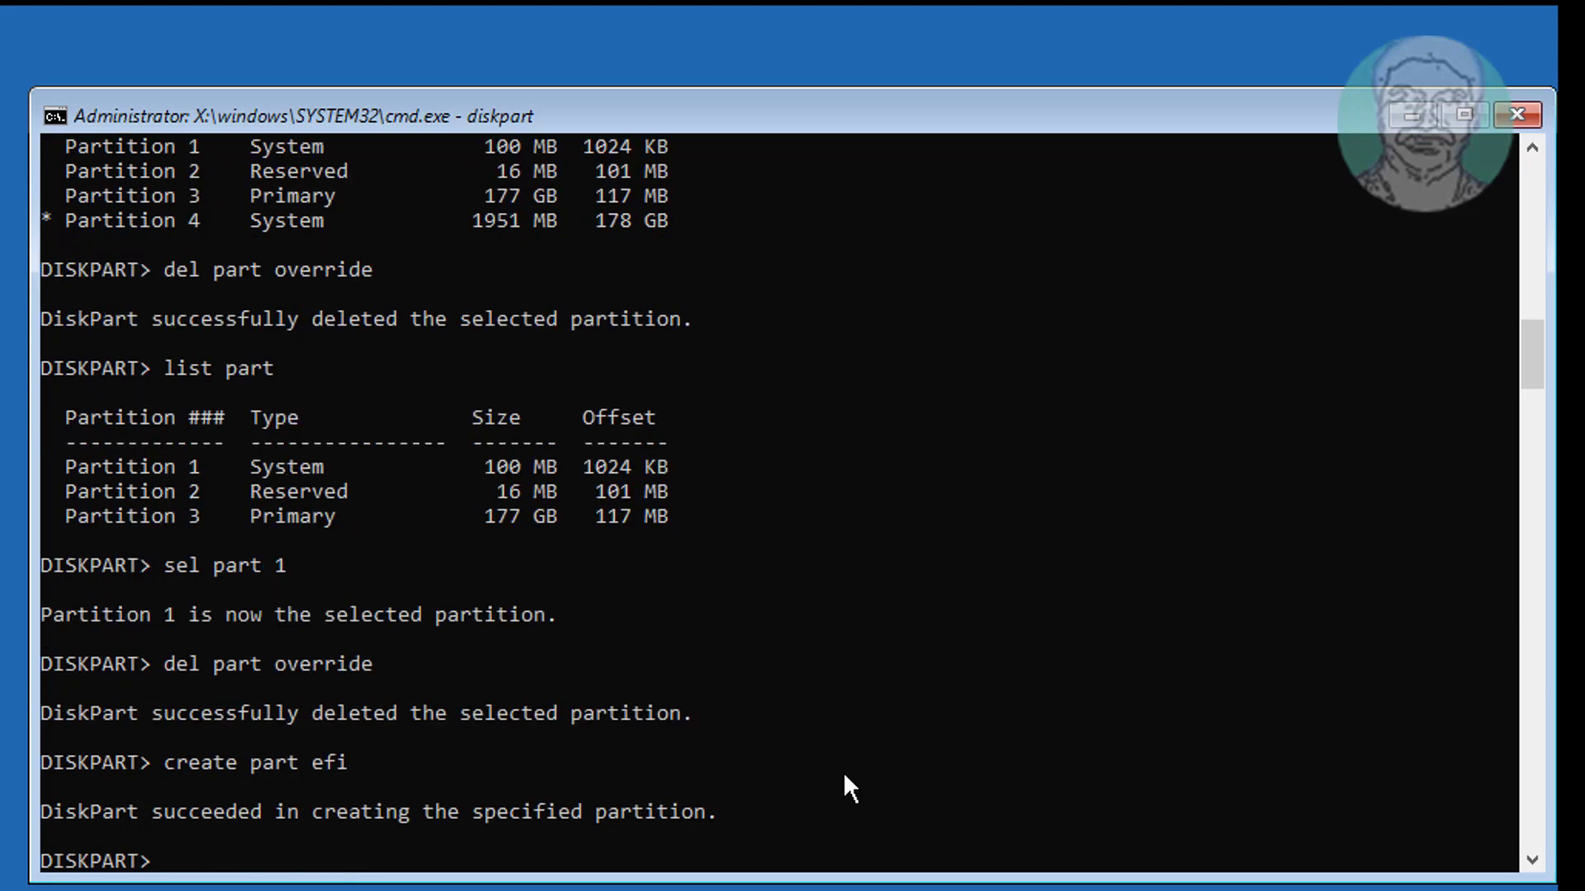
{"action": "type", "text": "list part"}
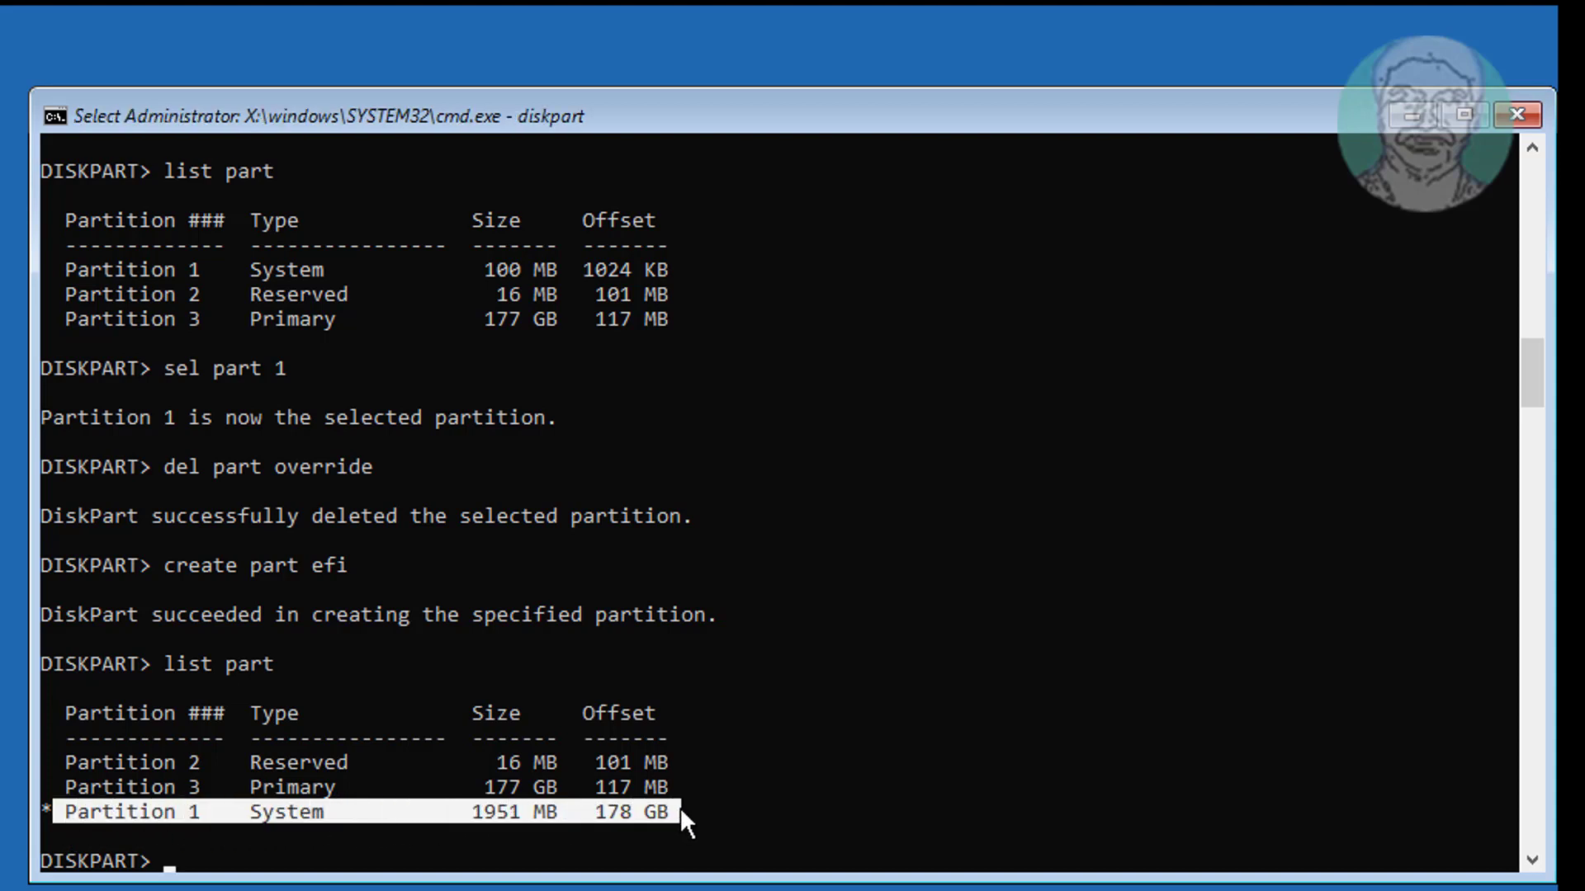
{"action": "mouse_move", "coordinate": [972, 789]}
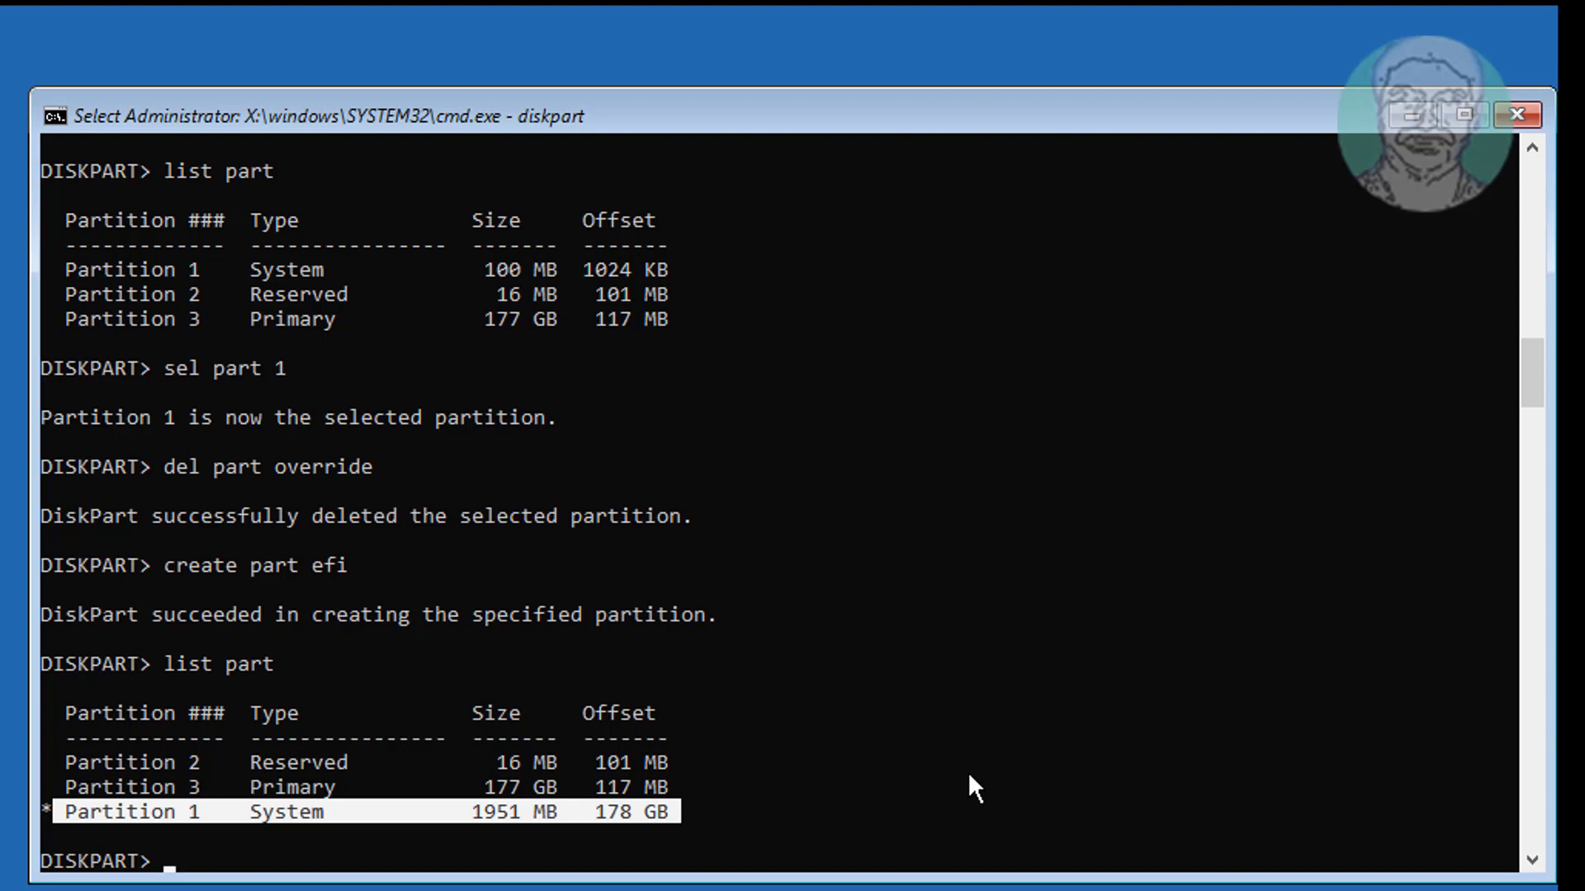
Quick-format the new partition as FAT32 labeled boot and list the partitions again.
{"action": "type", "text": "format fs"}
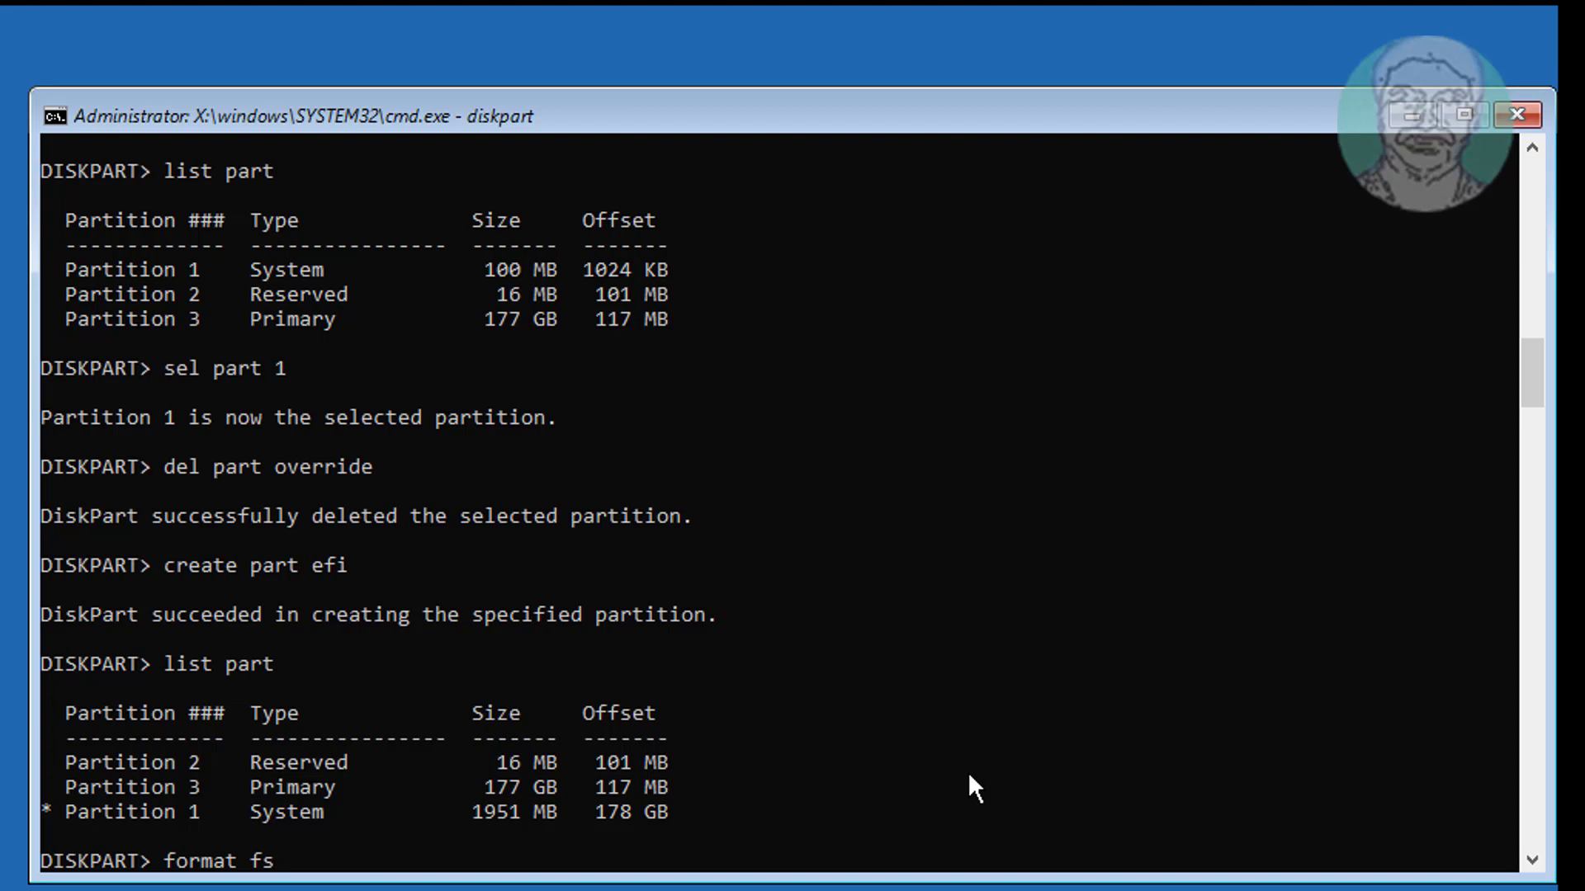
{"action": "type", "text": "=fat"}
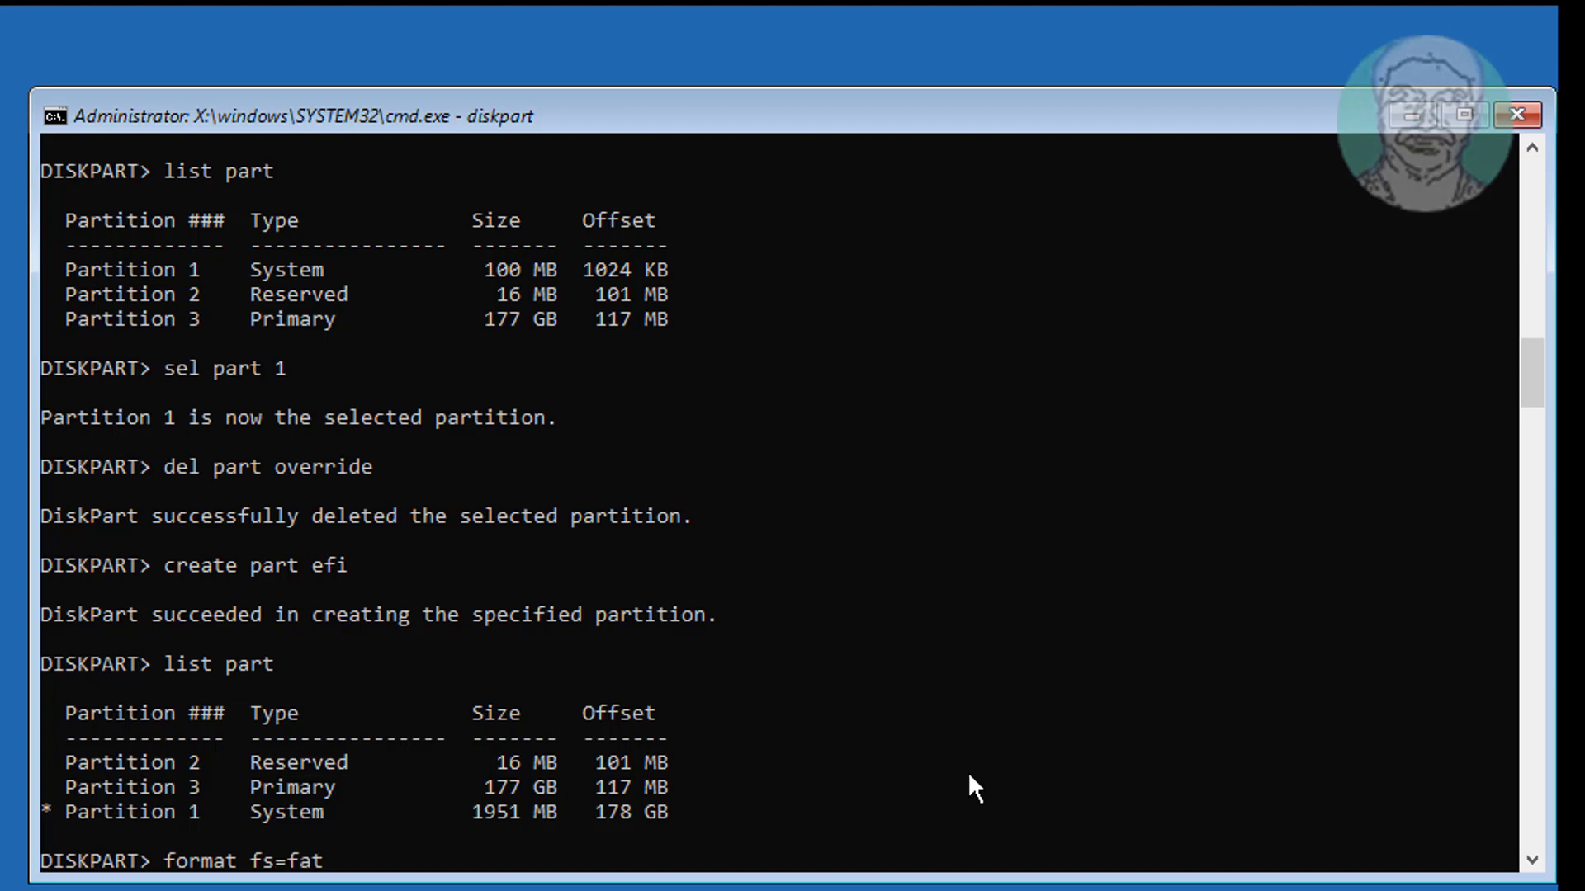
{"action": "type", "text": "32"}
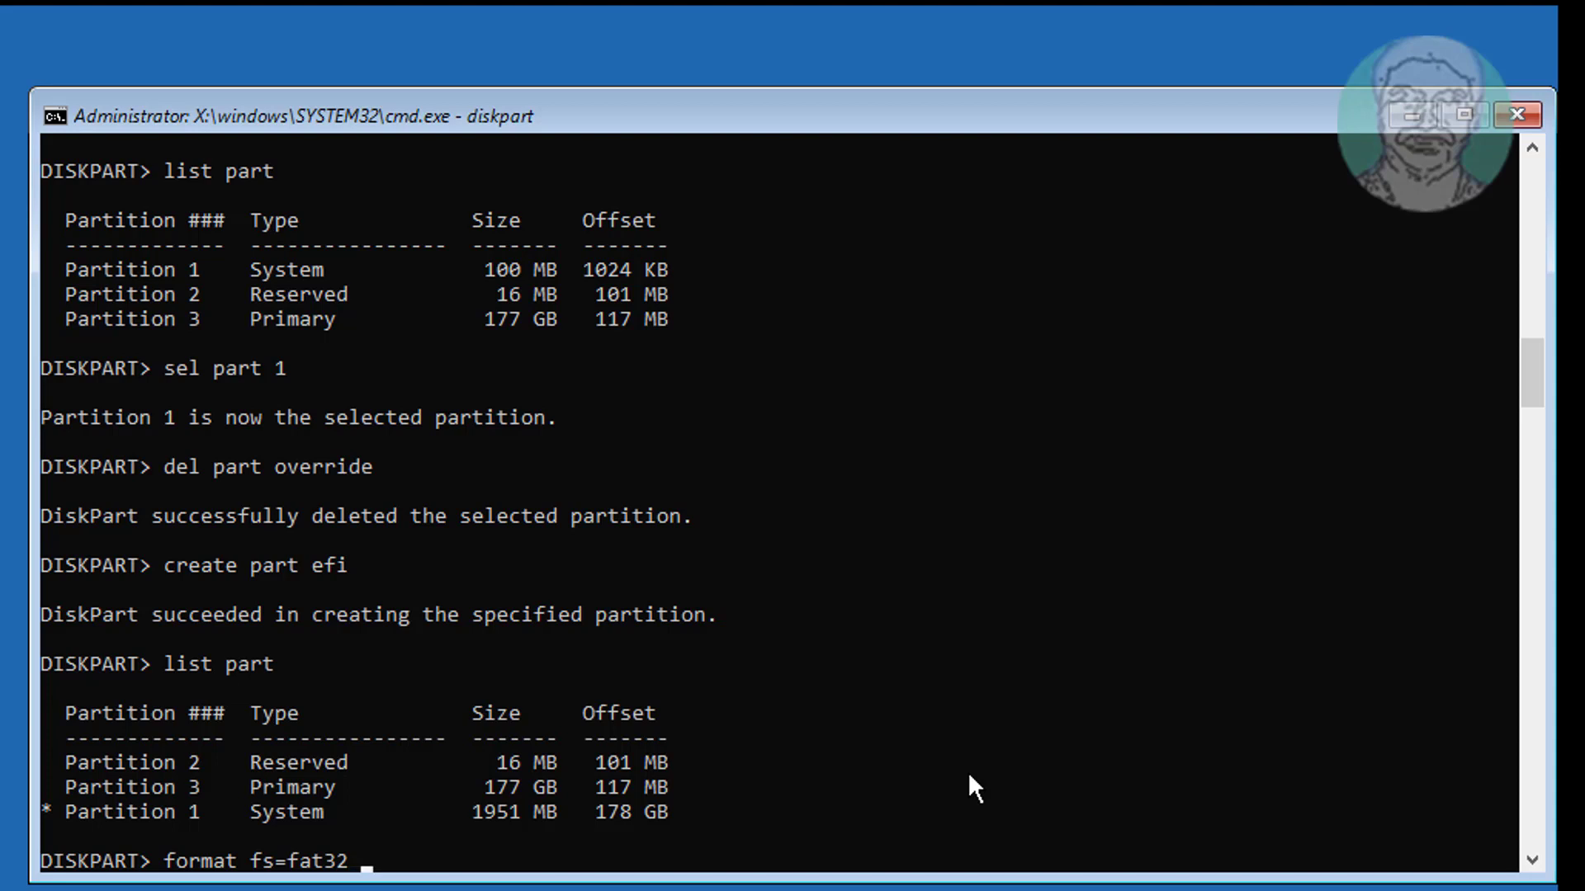
{"action": "type", "text": "quick"}
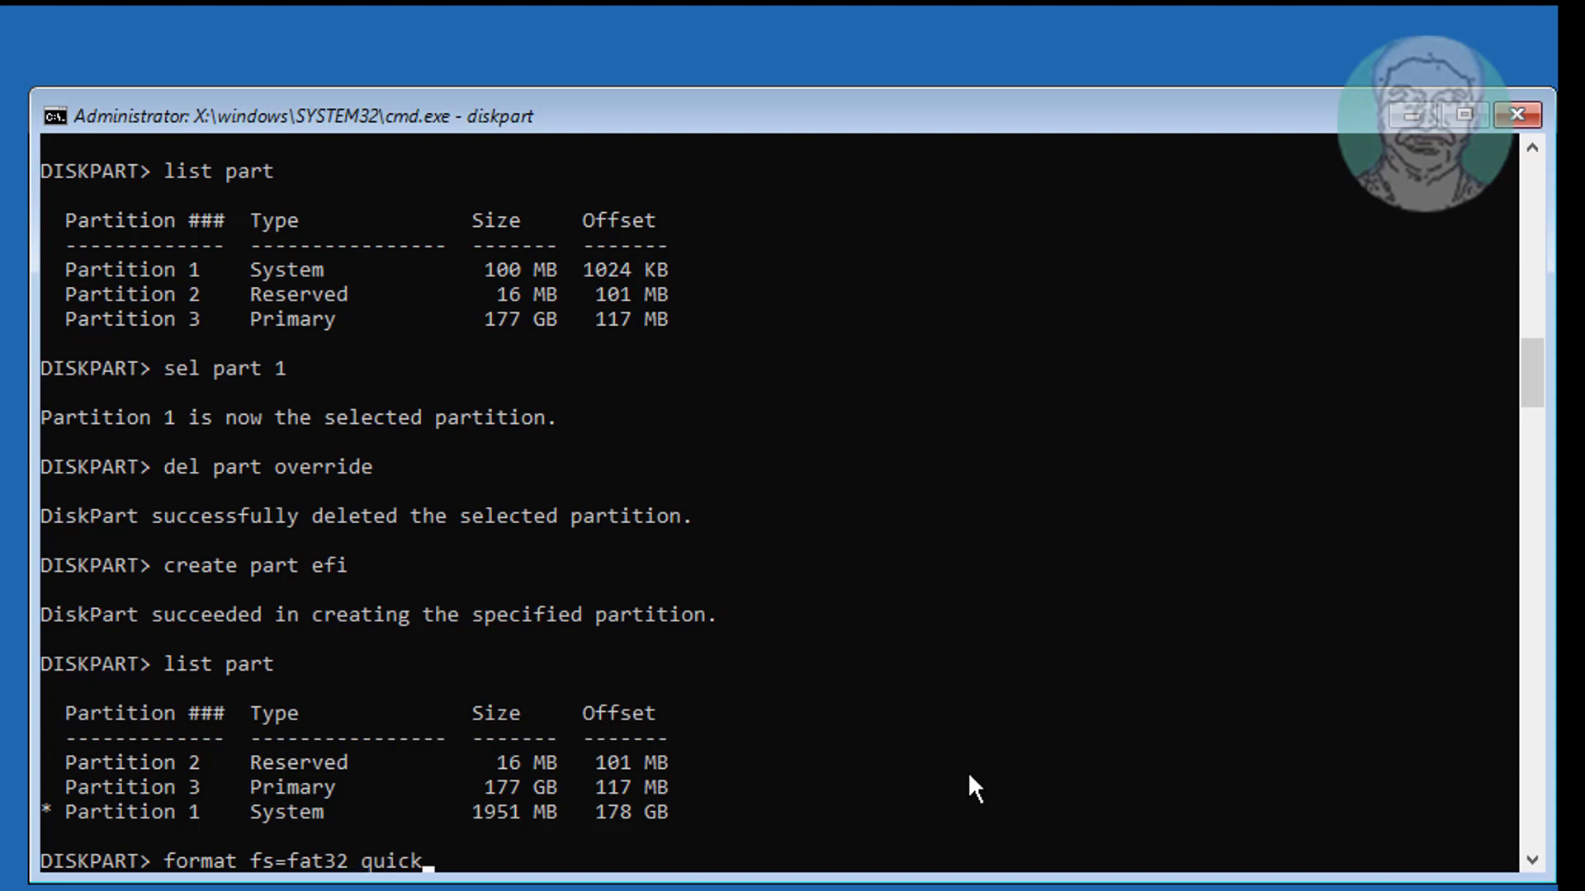
{"action": "type", "text": "label="}
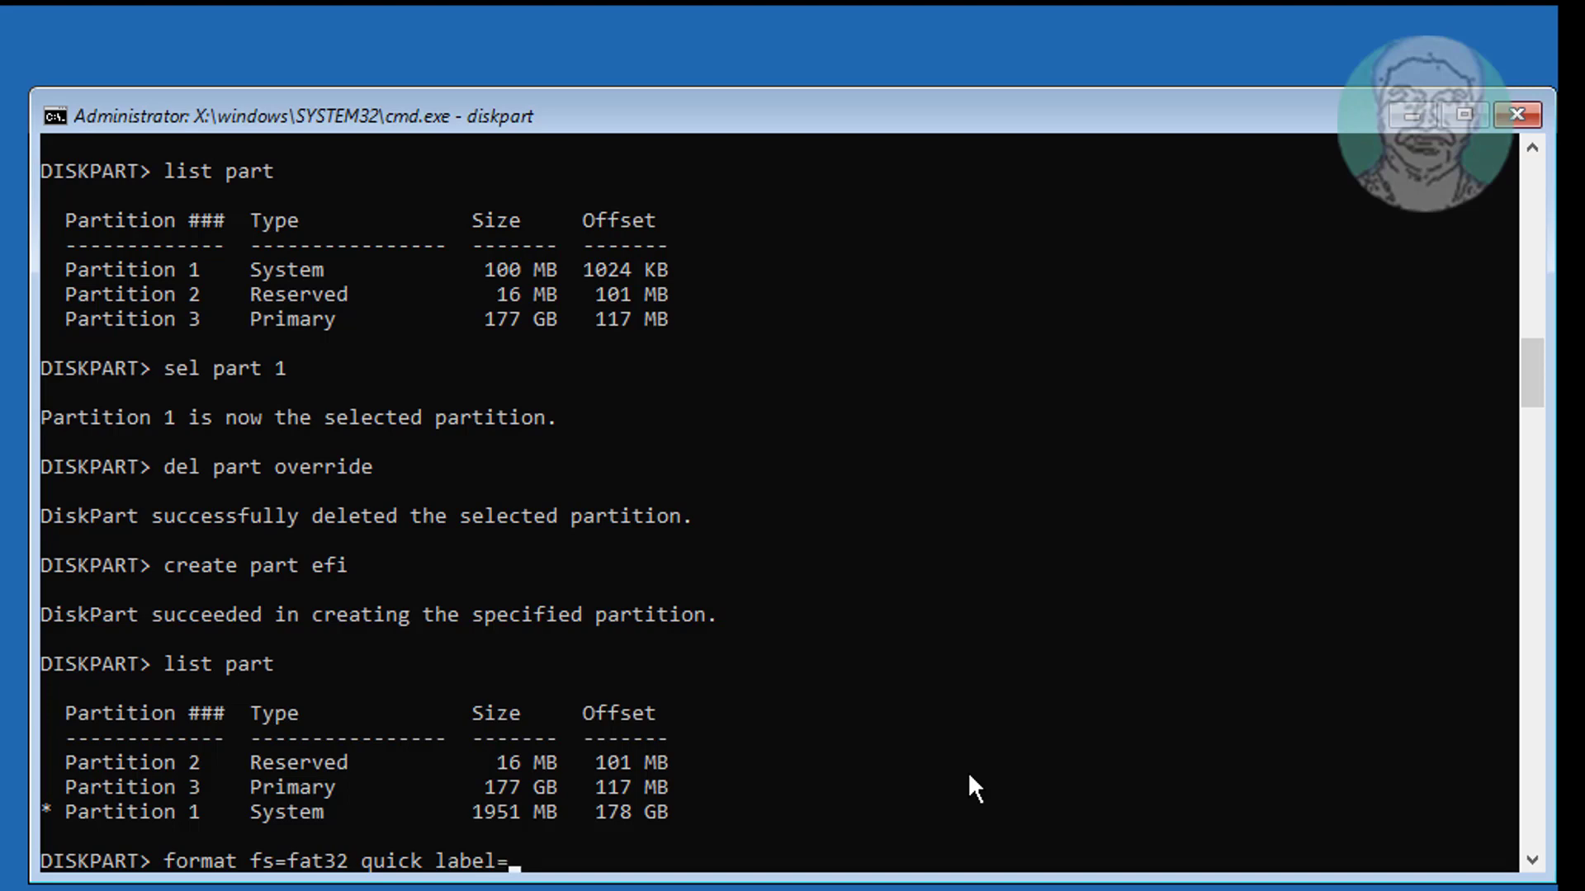
{"action": "type", "text": "boot"}
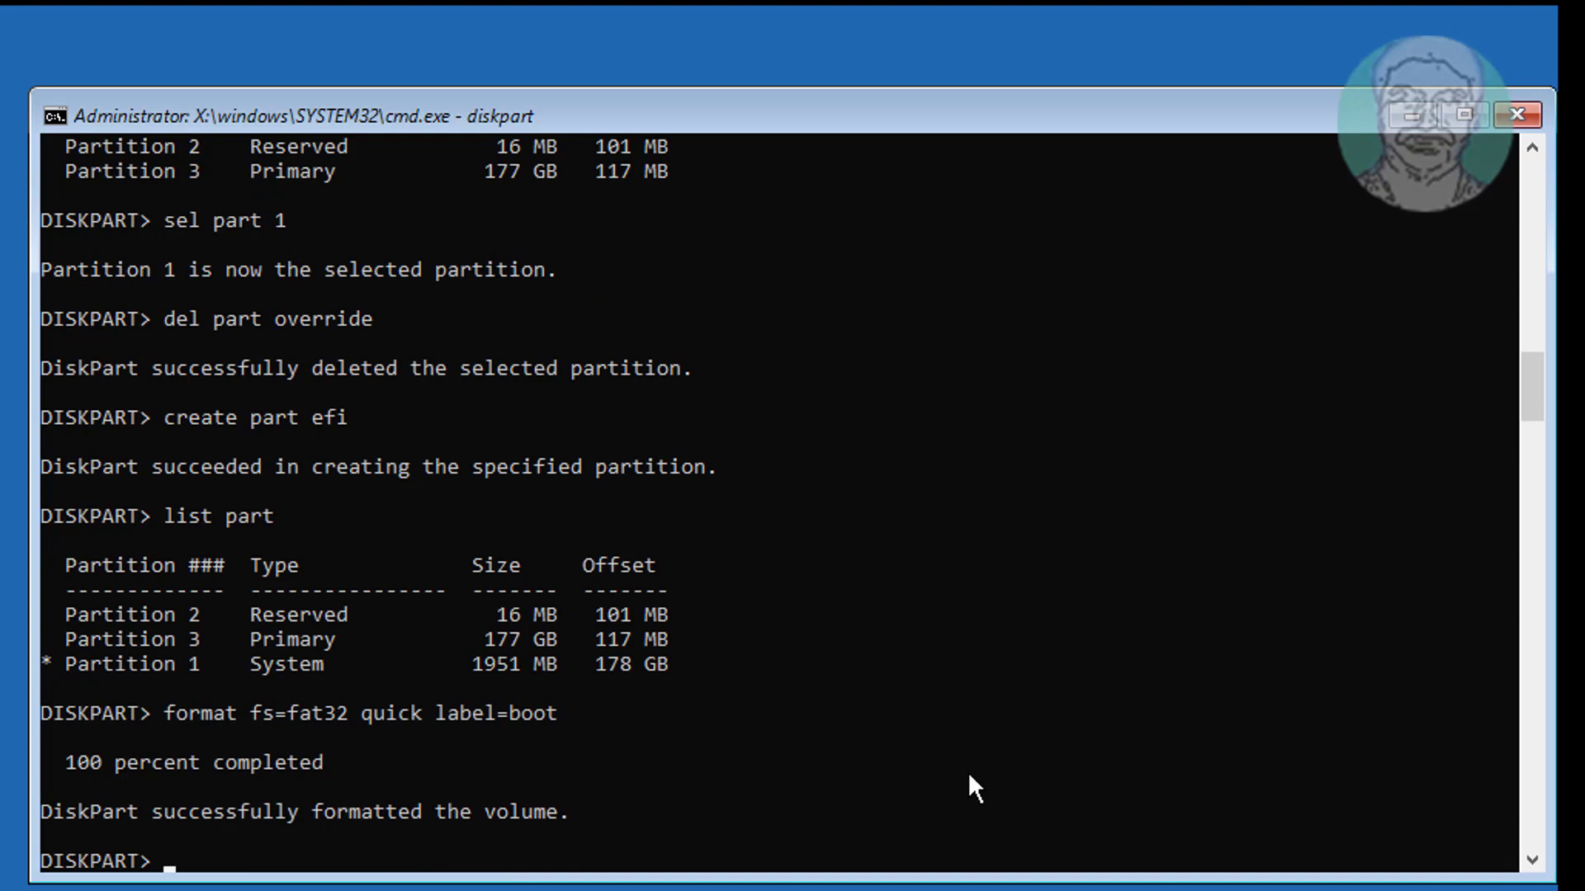
{"action": "type", "text": "list part"}
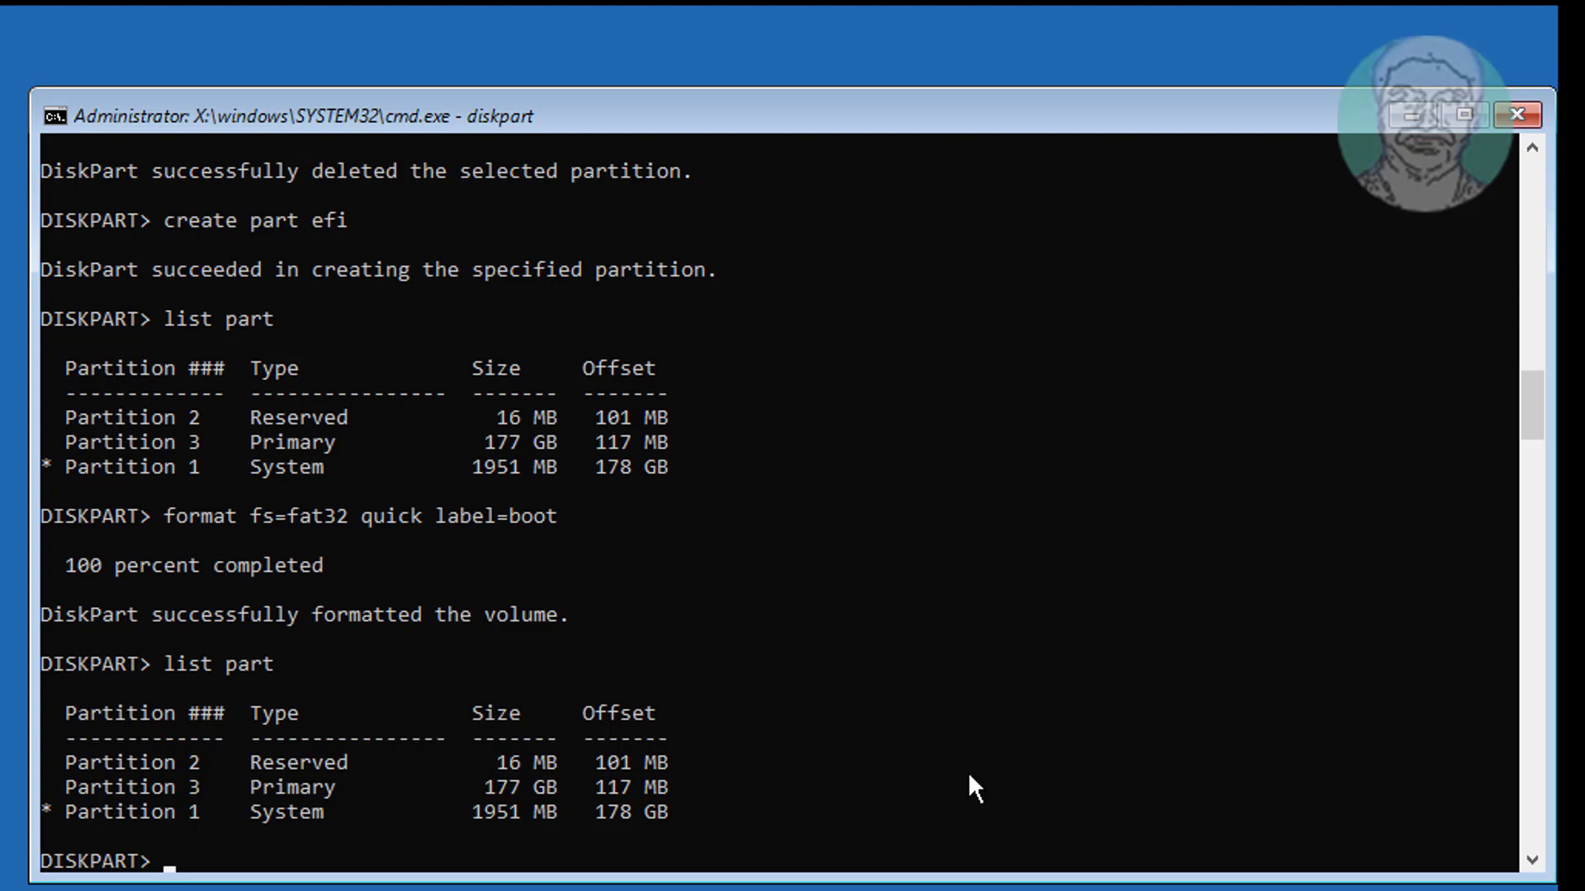
Assign drive letter S to the EFI partition and exit DiskPart.
{"action": "type", "text": "assign letter=s"}
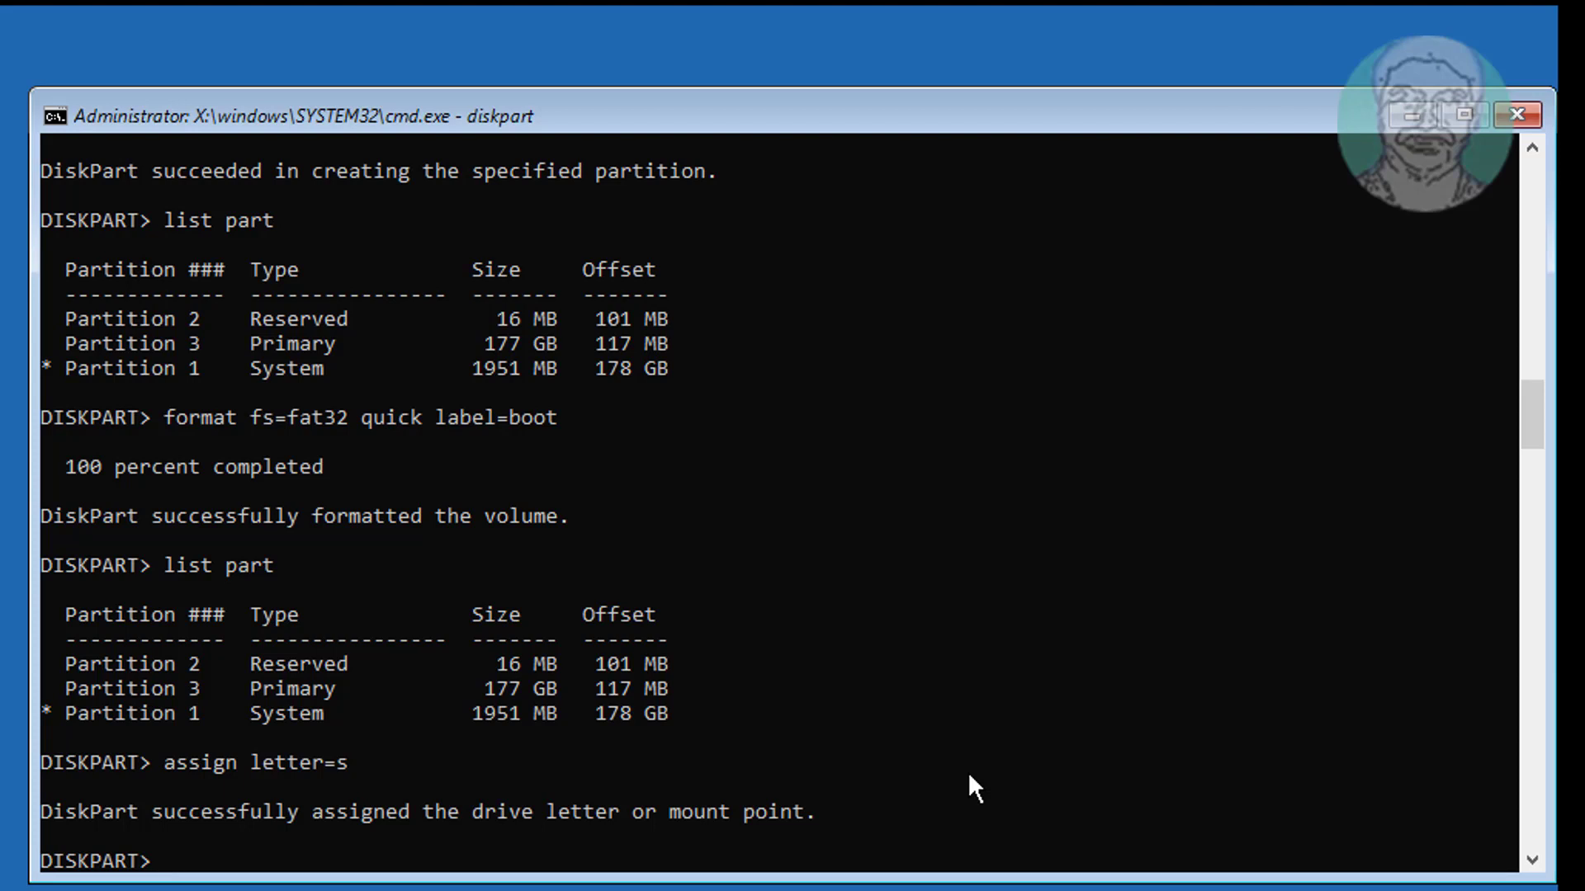
{"action": "type", "text": "exit"}
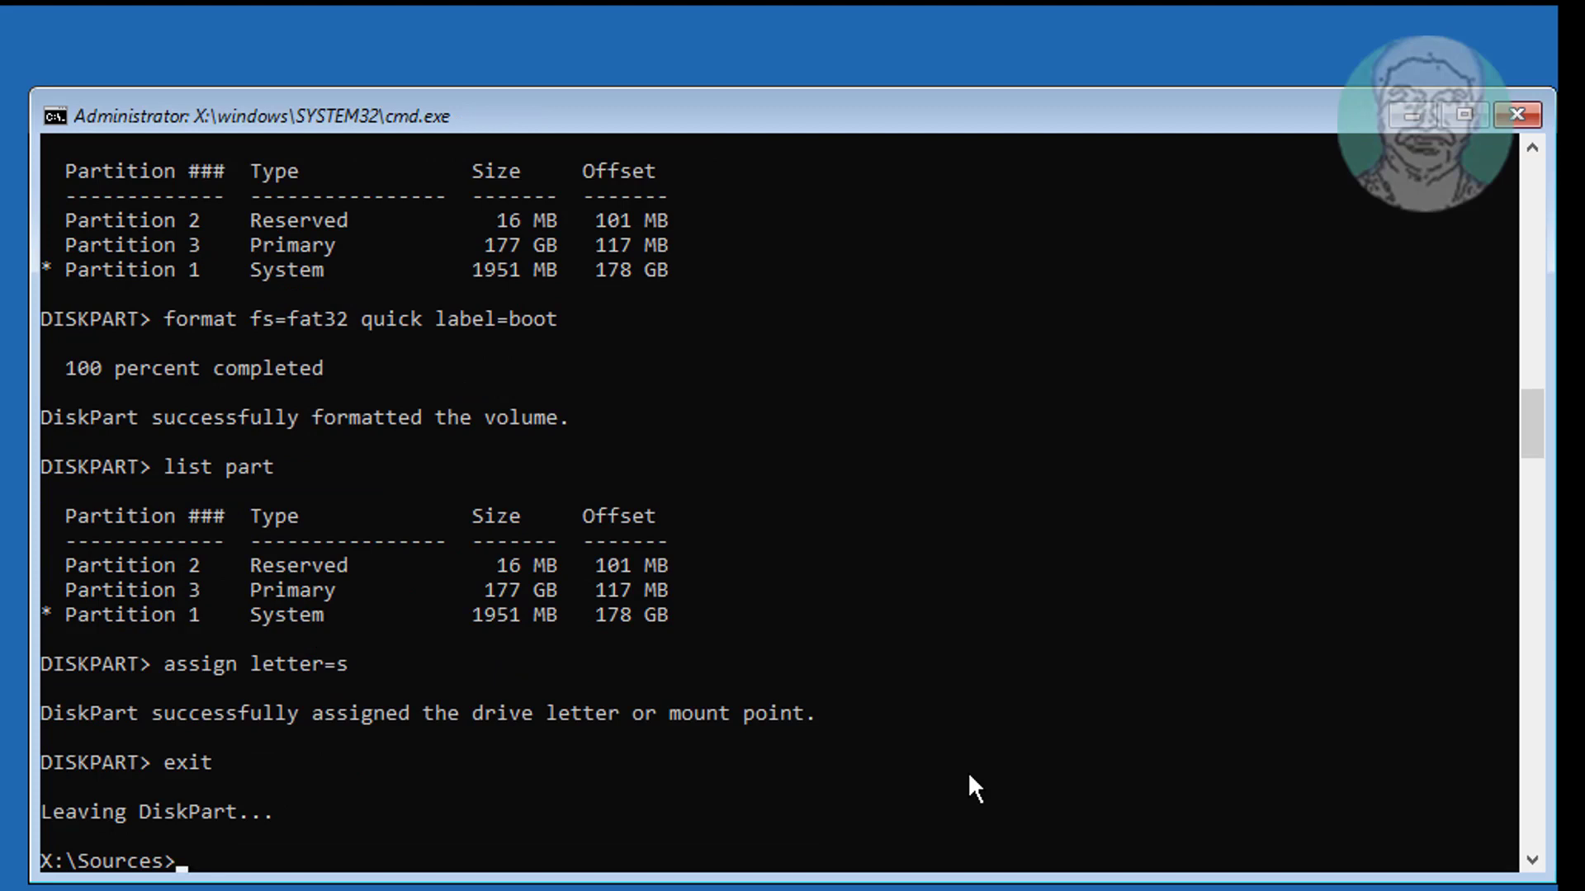
Rebuild the boot files with bcdboot c:\windows /s s.
{"action": "type", "text": "bcdboot"}
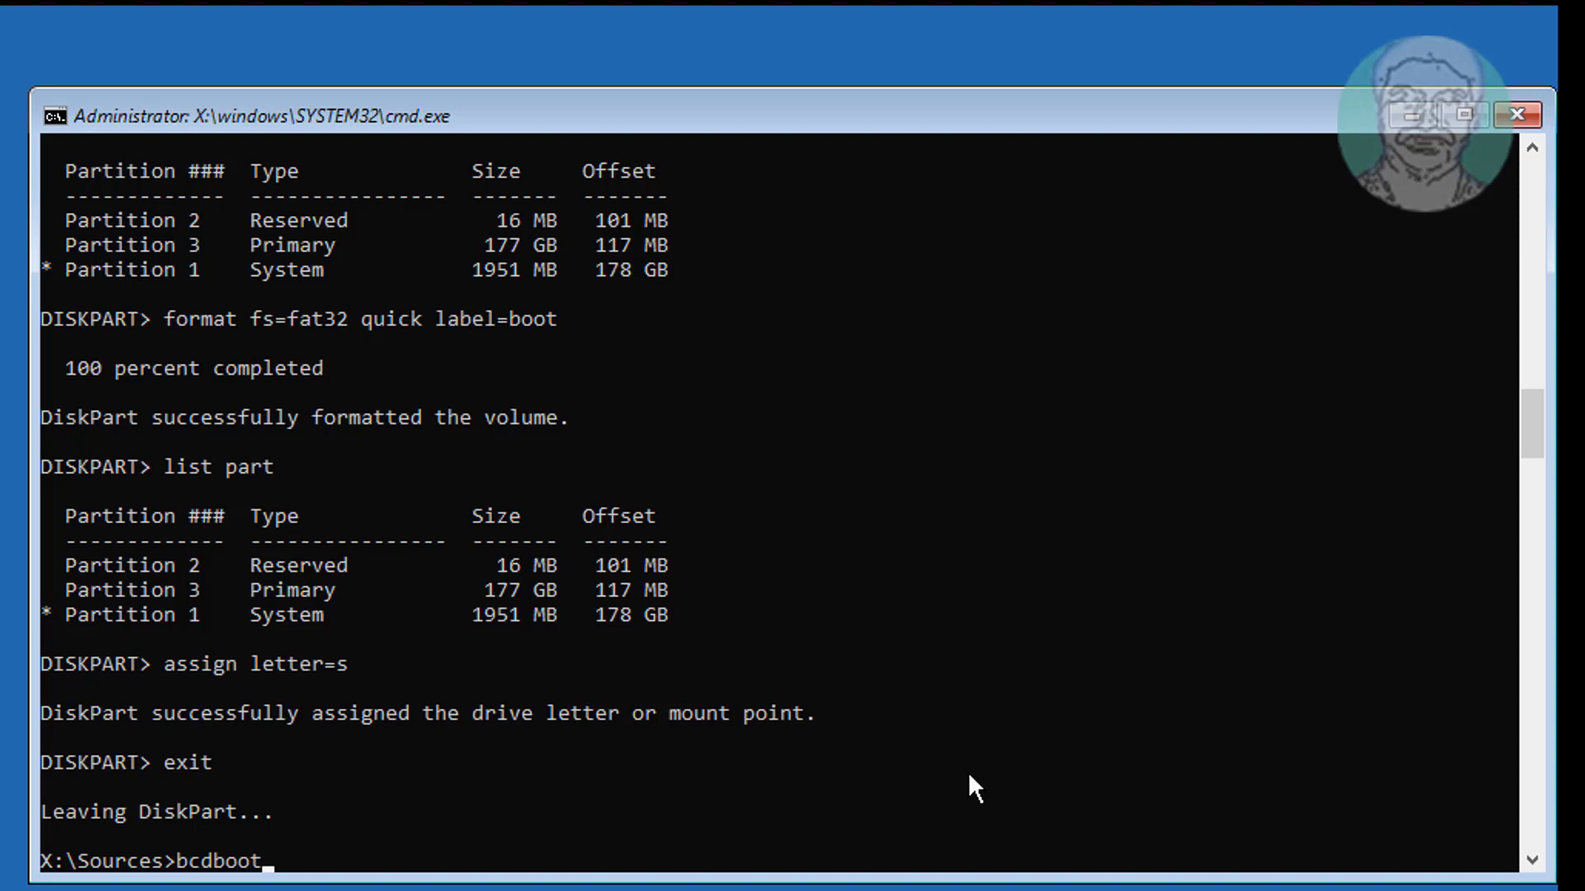
{"action": "type", "text": "c:"}
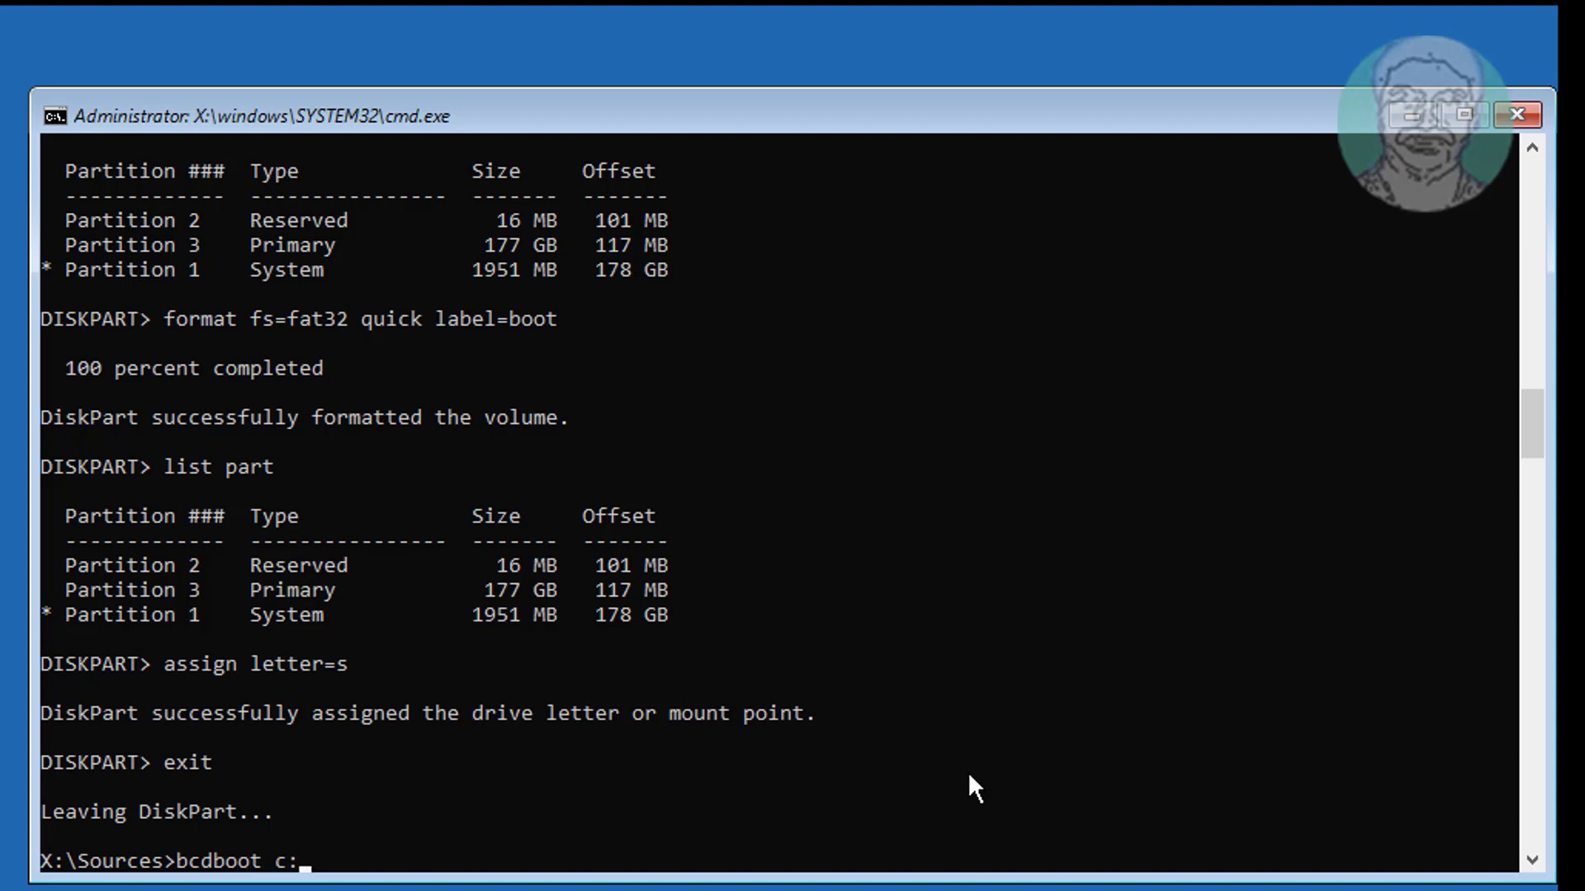
{"action": "type", "text": "\\wind"}
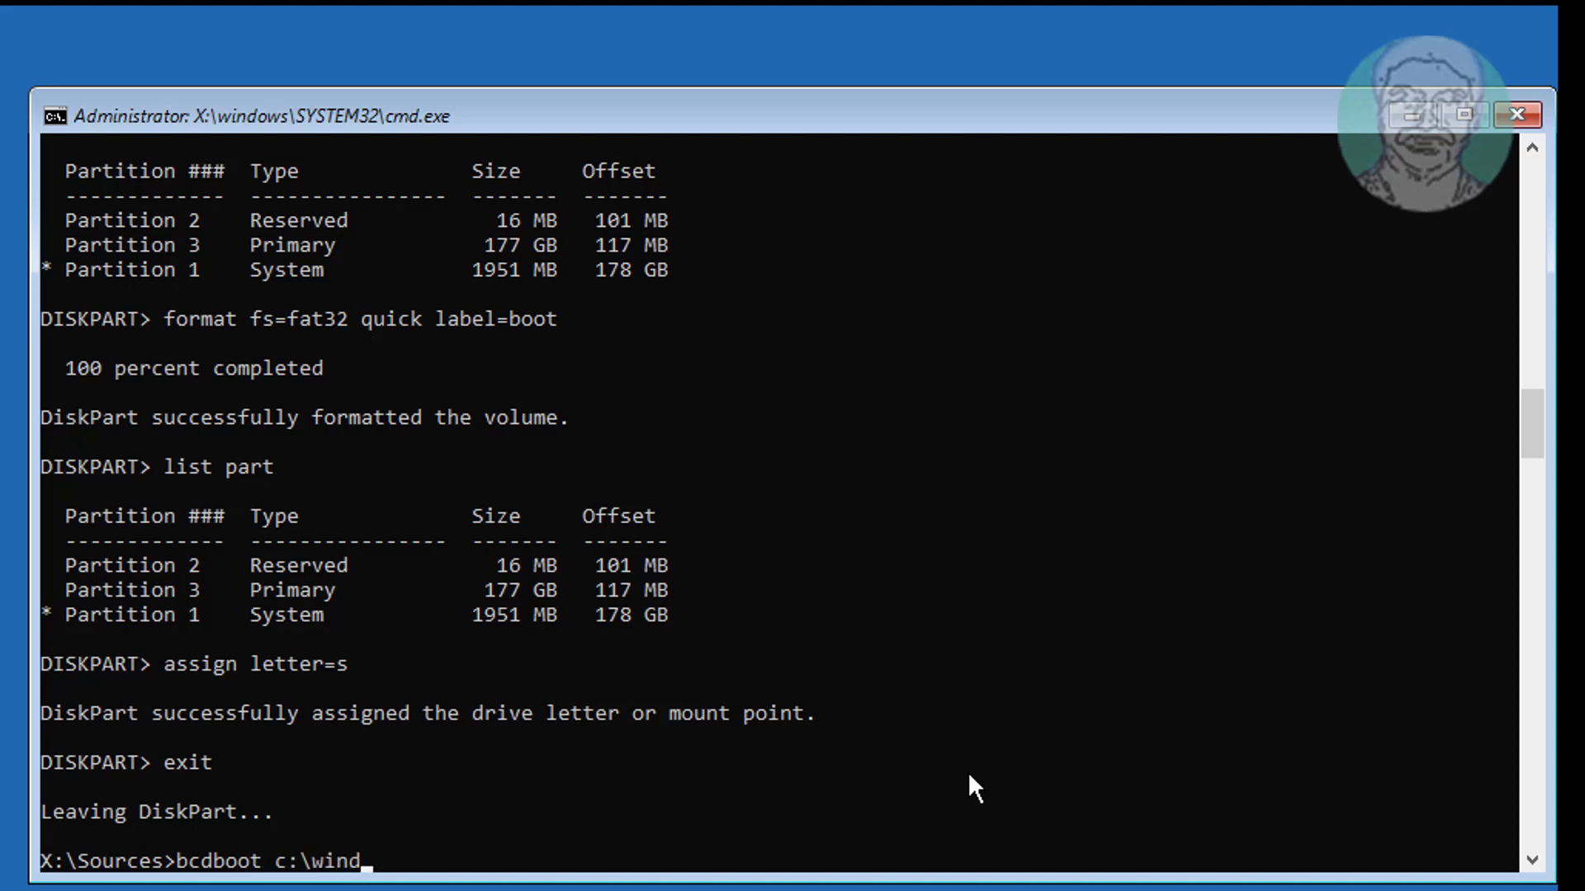
{"action": "type", "text": "ows /s"}
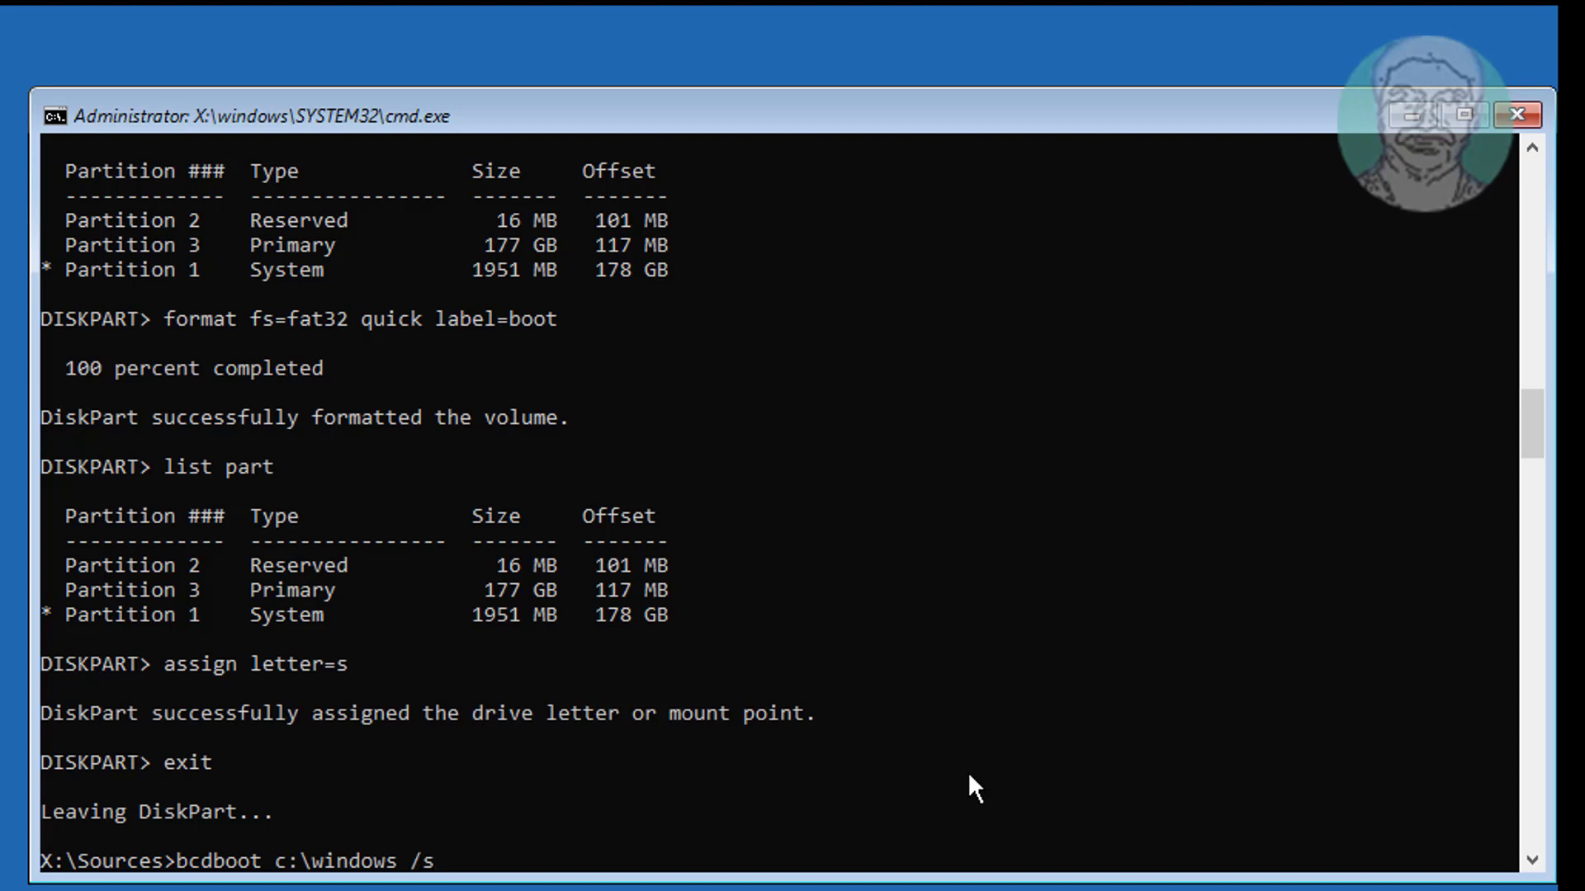
{"action": "type", "text": "s"}
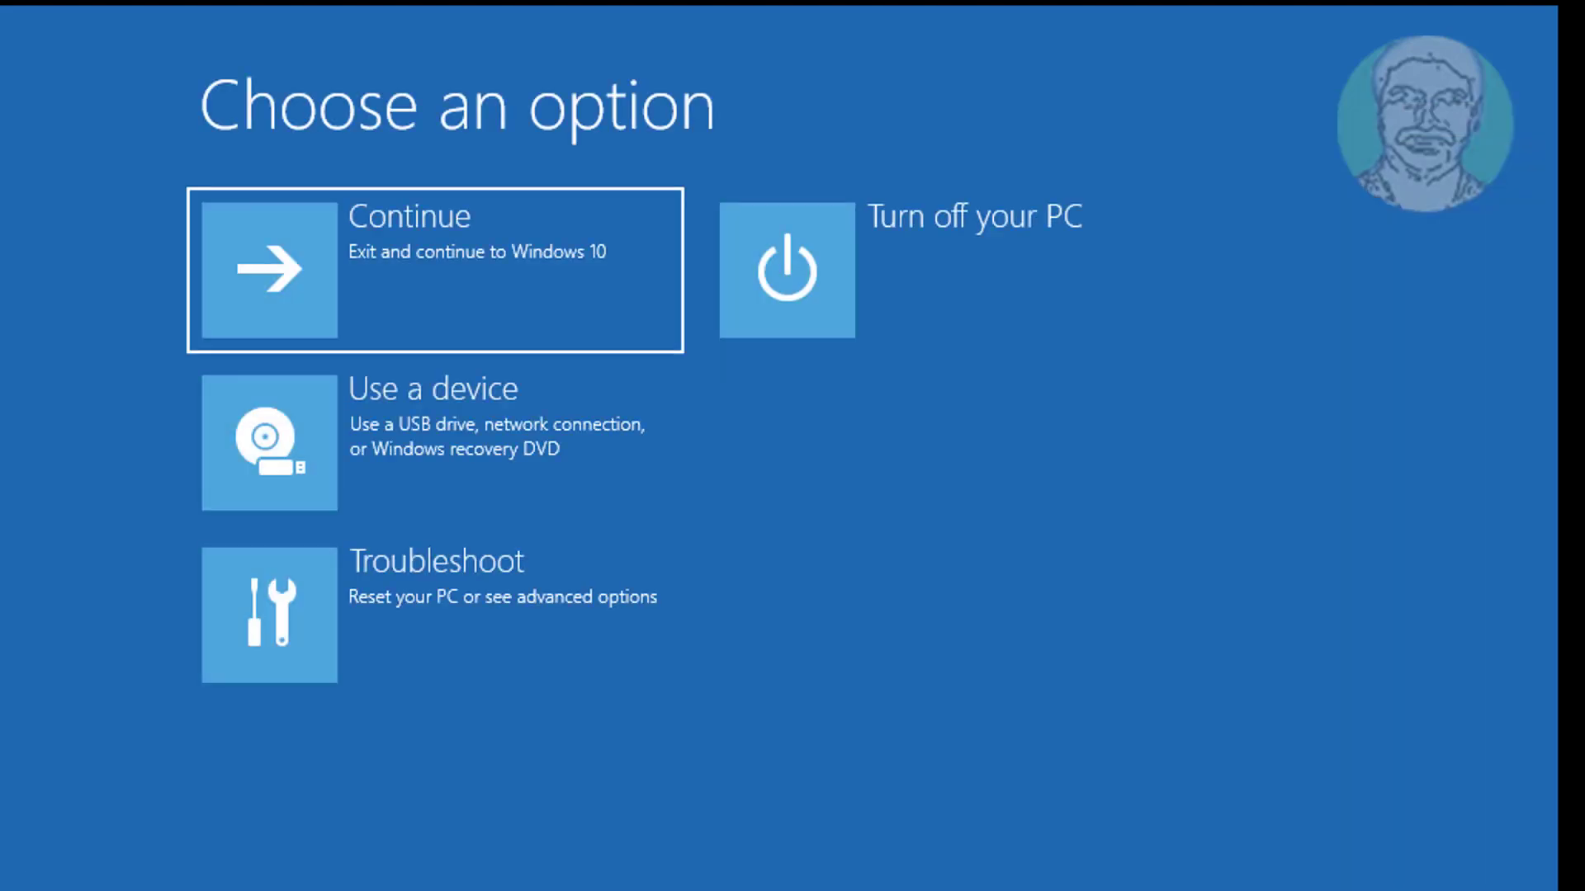
Continue out of recovery to boot the PC into Windows 10.
{"action": "left_click", "coordinate": [268, 267]}
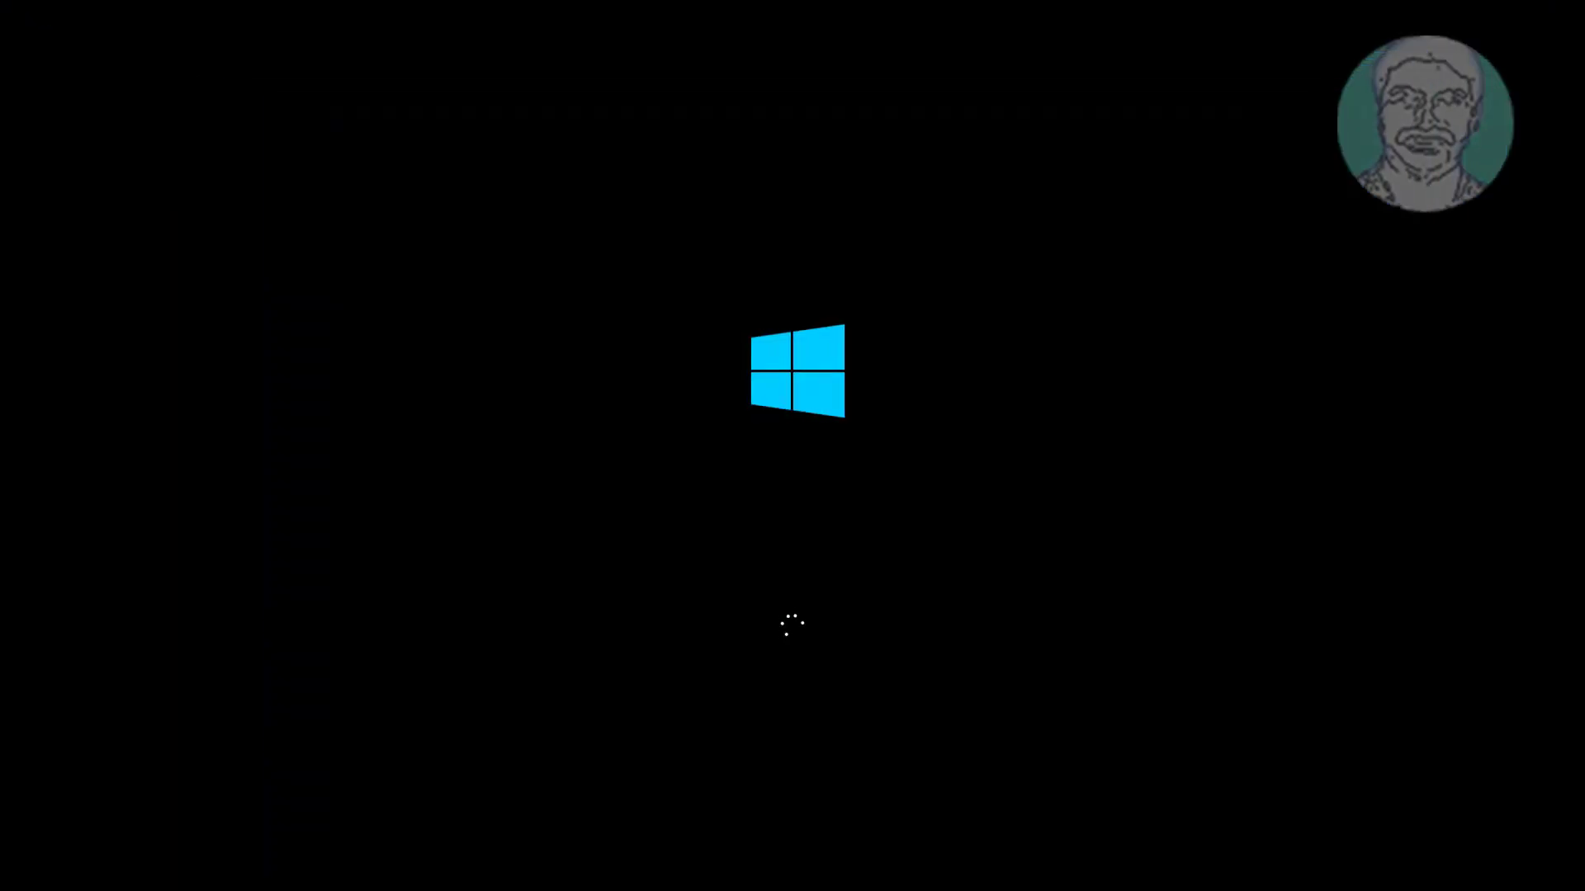